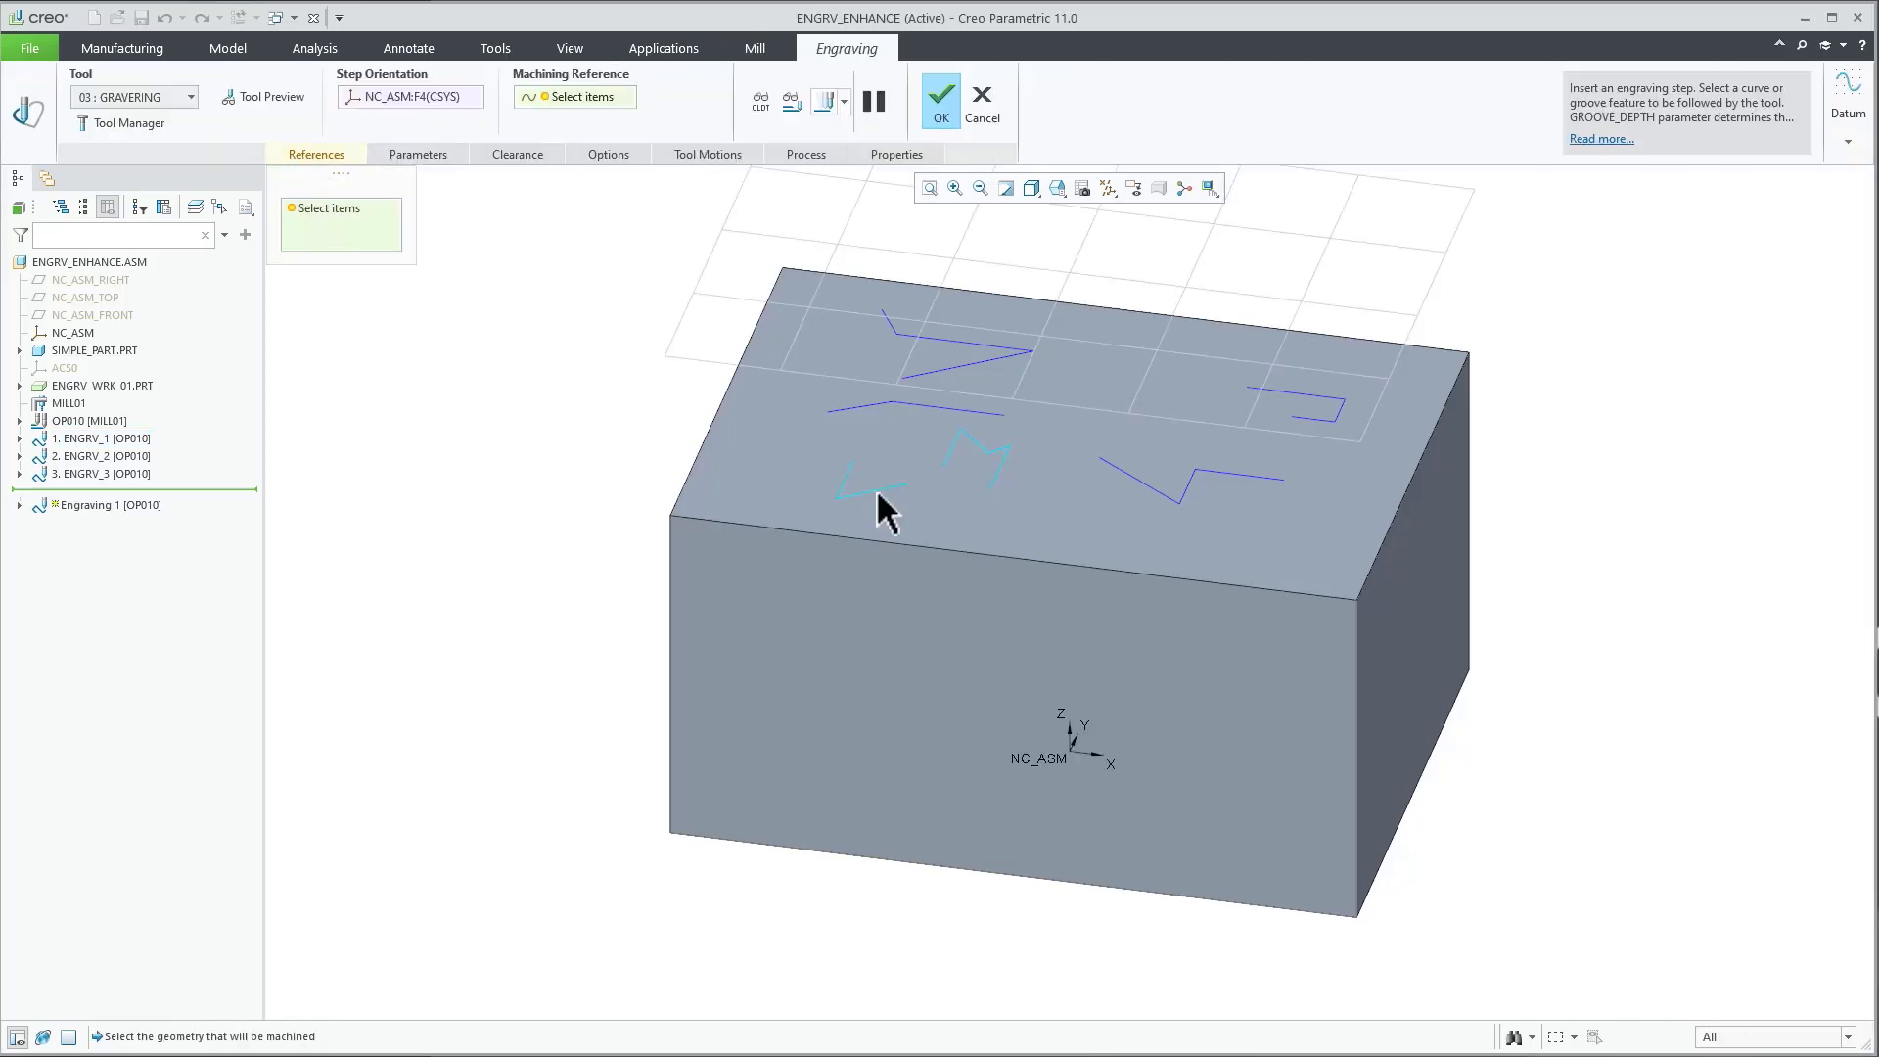
Make the curves on the block's top face the engraving references as One-by-One chains.
{"action": "left_click", "coordinate": [869, 485]}
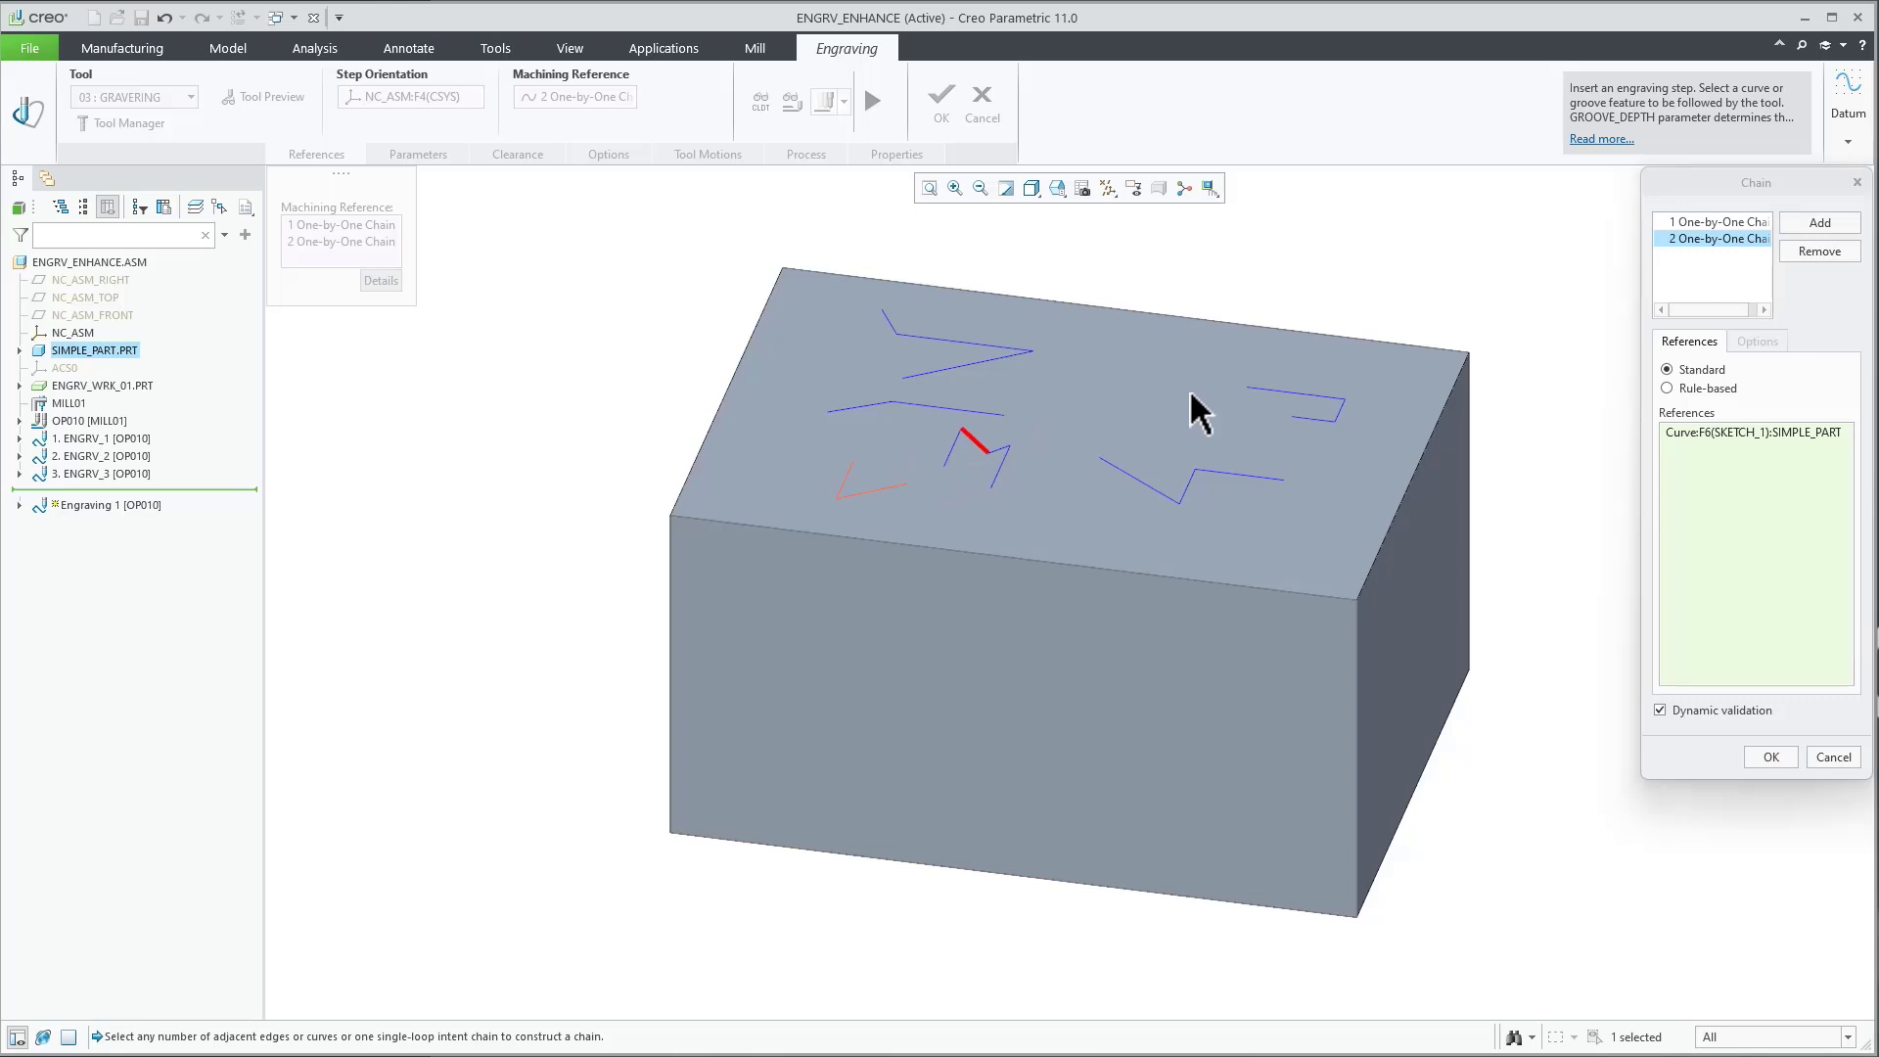
{"action": "left_click", "coordinate": [1209, 476]}
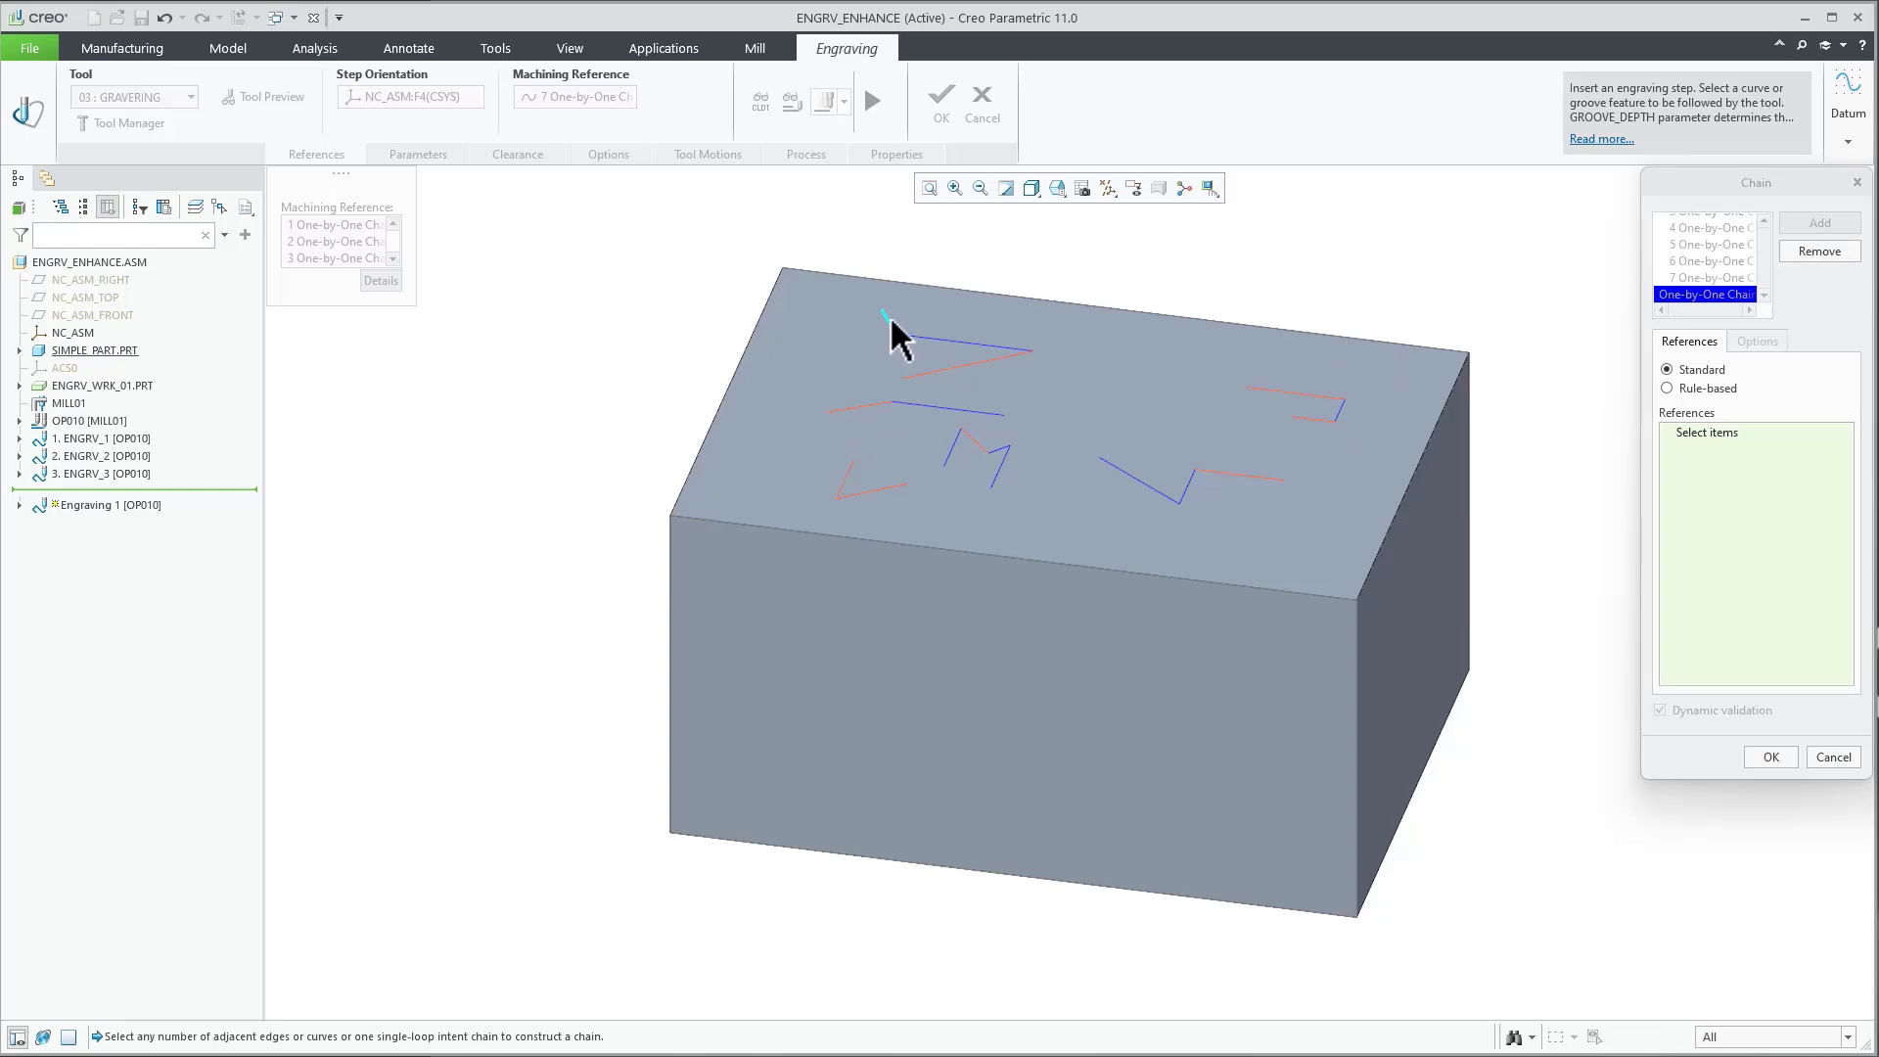
{"action": "left_click", "coordinate": [1769, 755]}
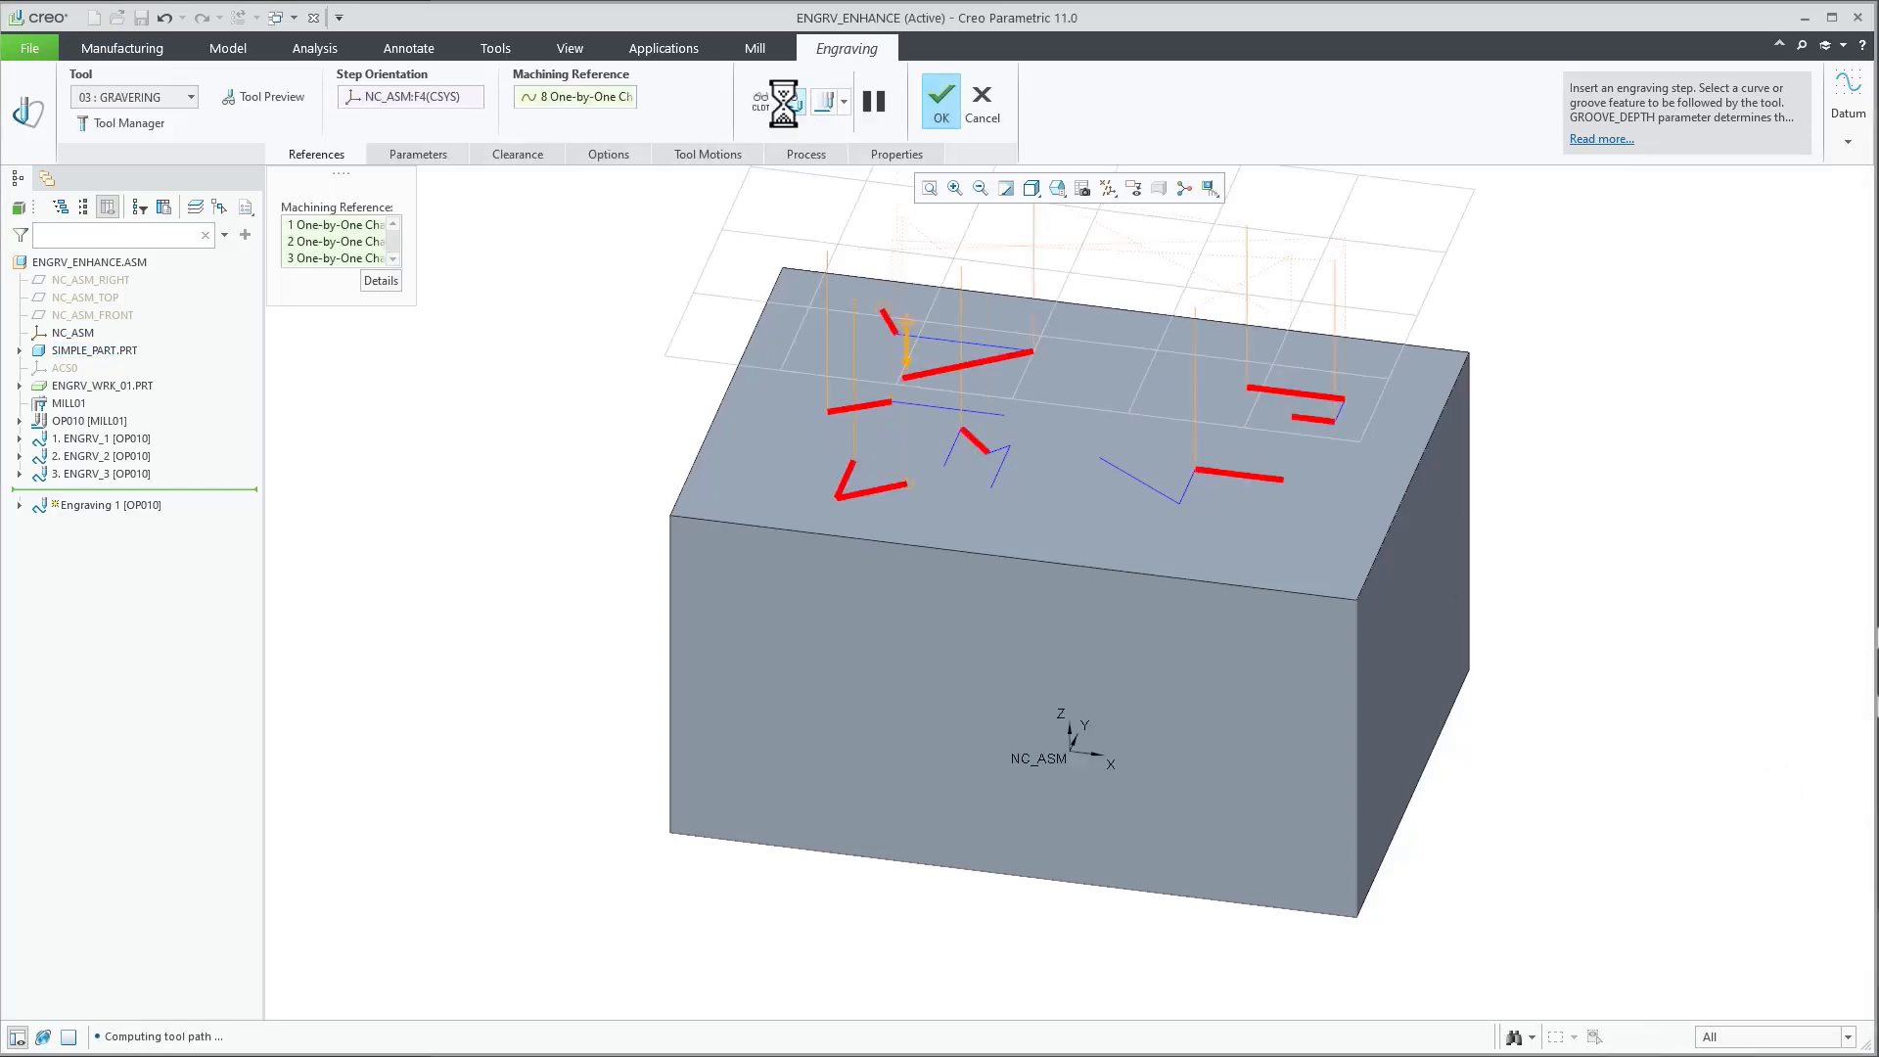
Preview the engraving toolpath playing along the chains, then bring up its parameter table.
{"action": "left_click", "coordinate": [1814, 834]}
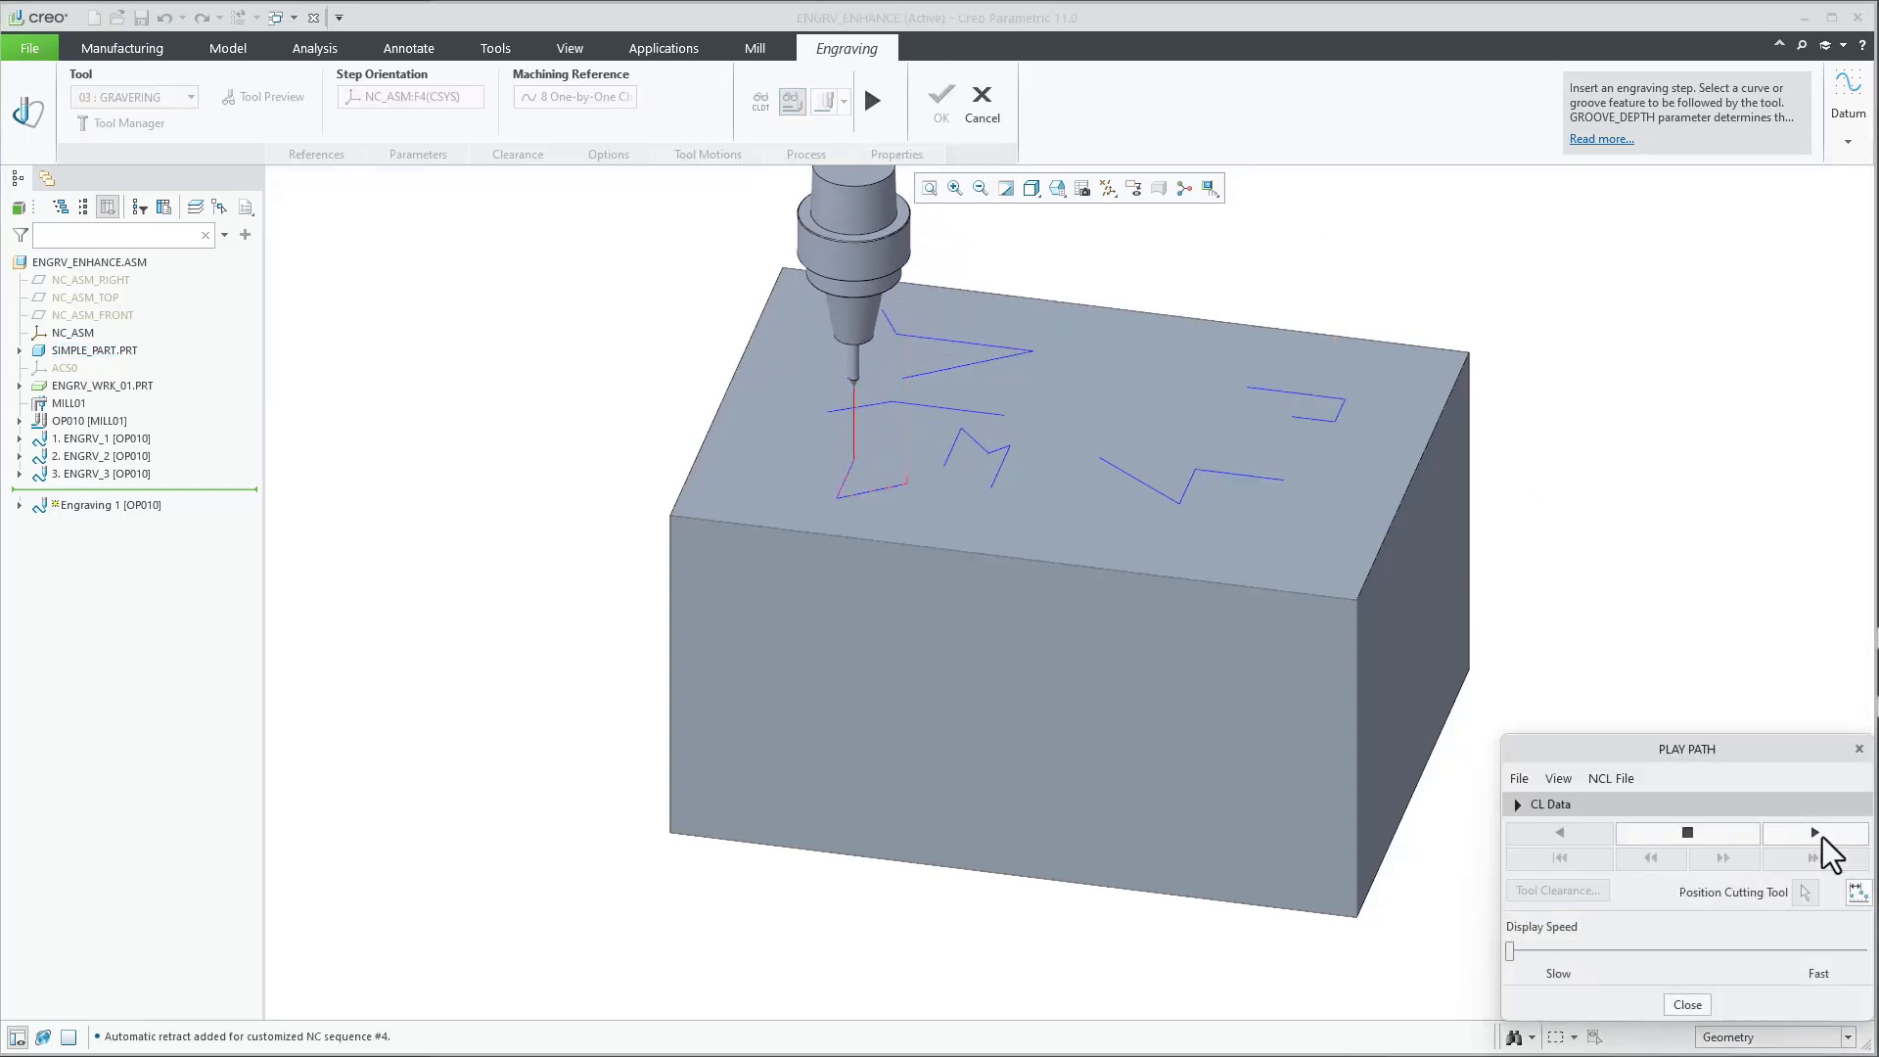
{"action": "left_click", "coordinate": [1812, 832]}
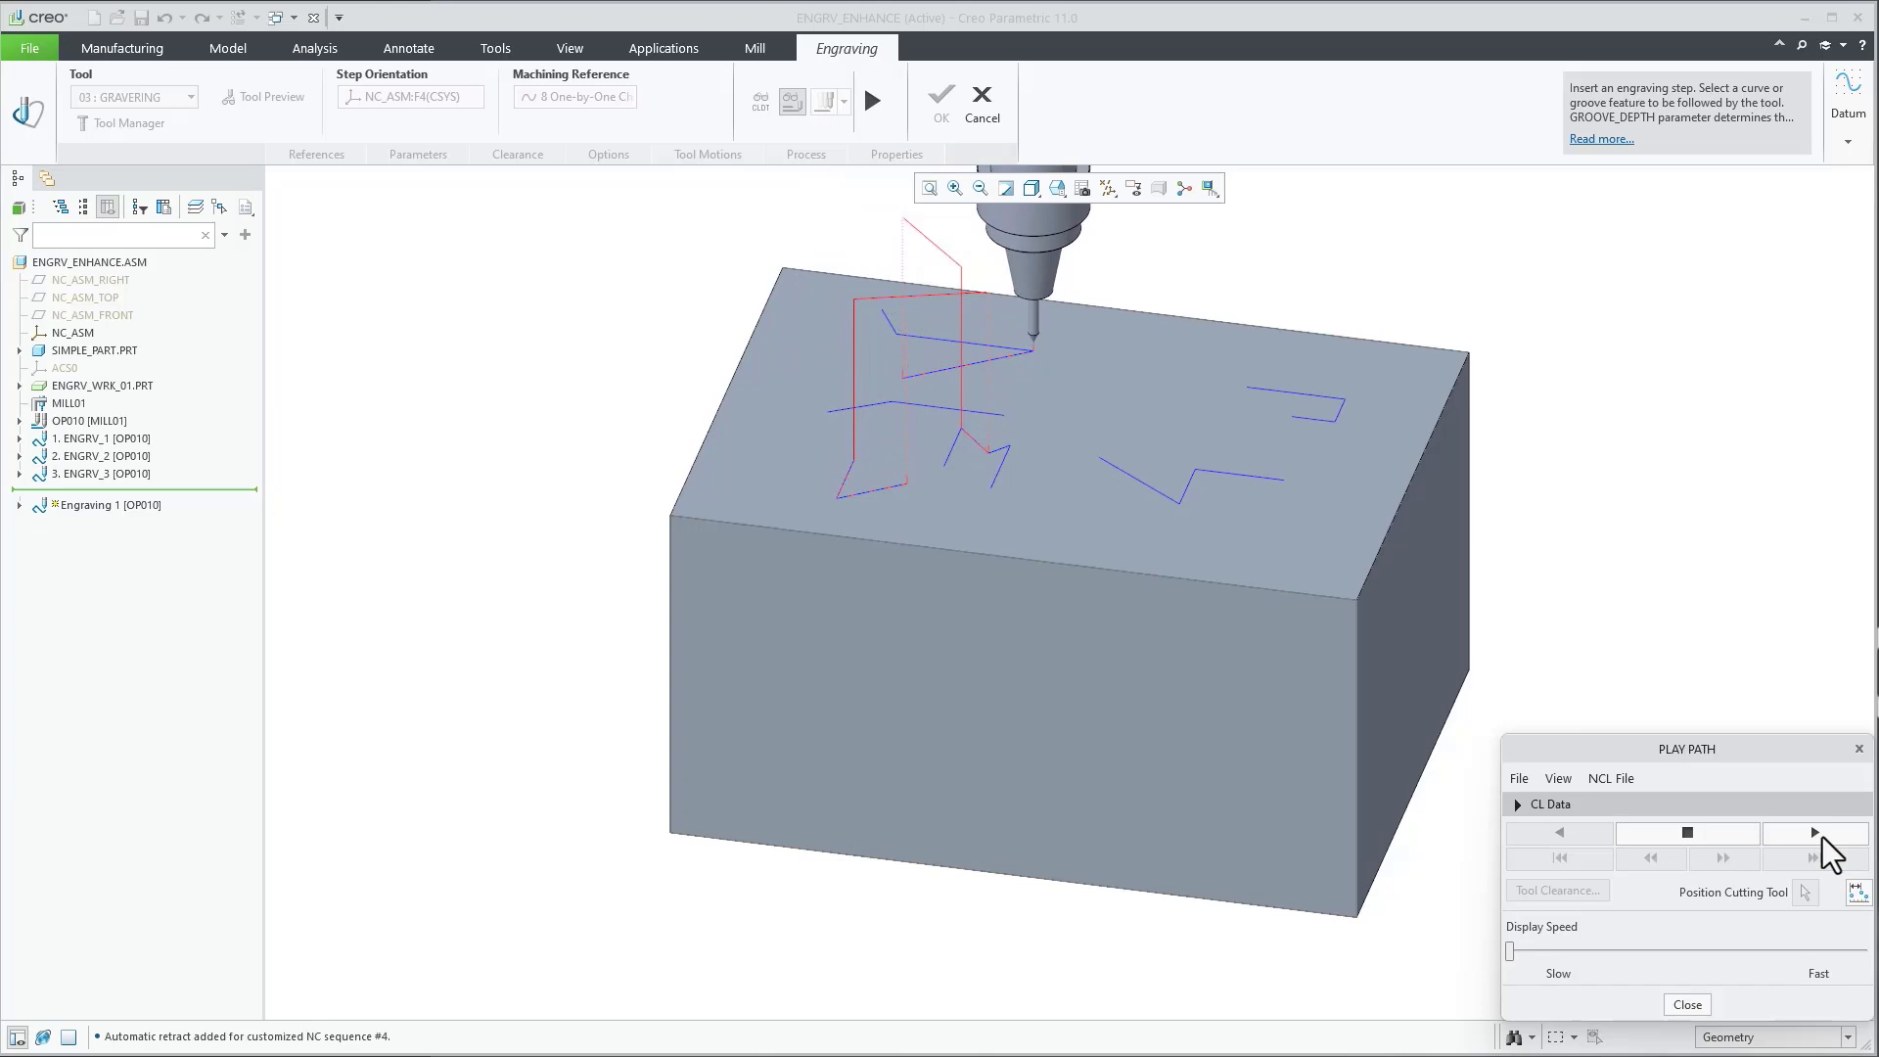
{"action": "left_click", "coordinate": [1812, 832]}
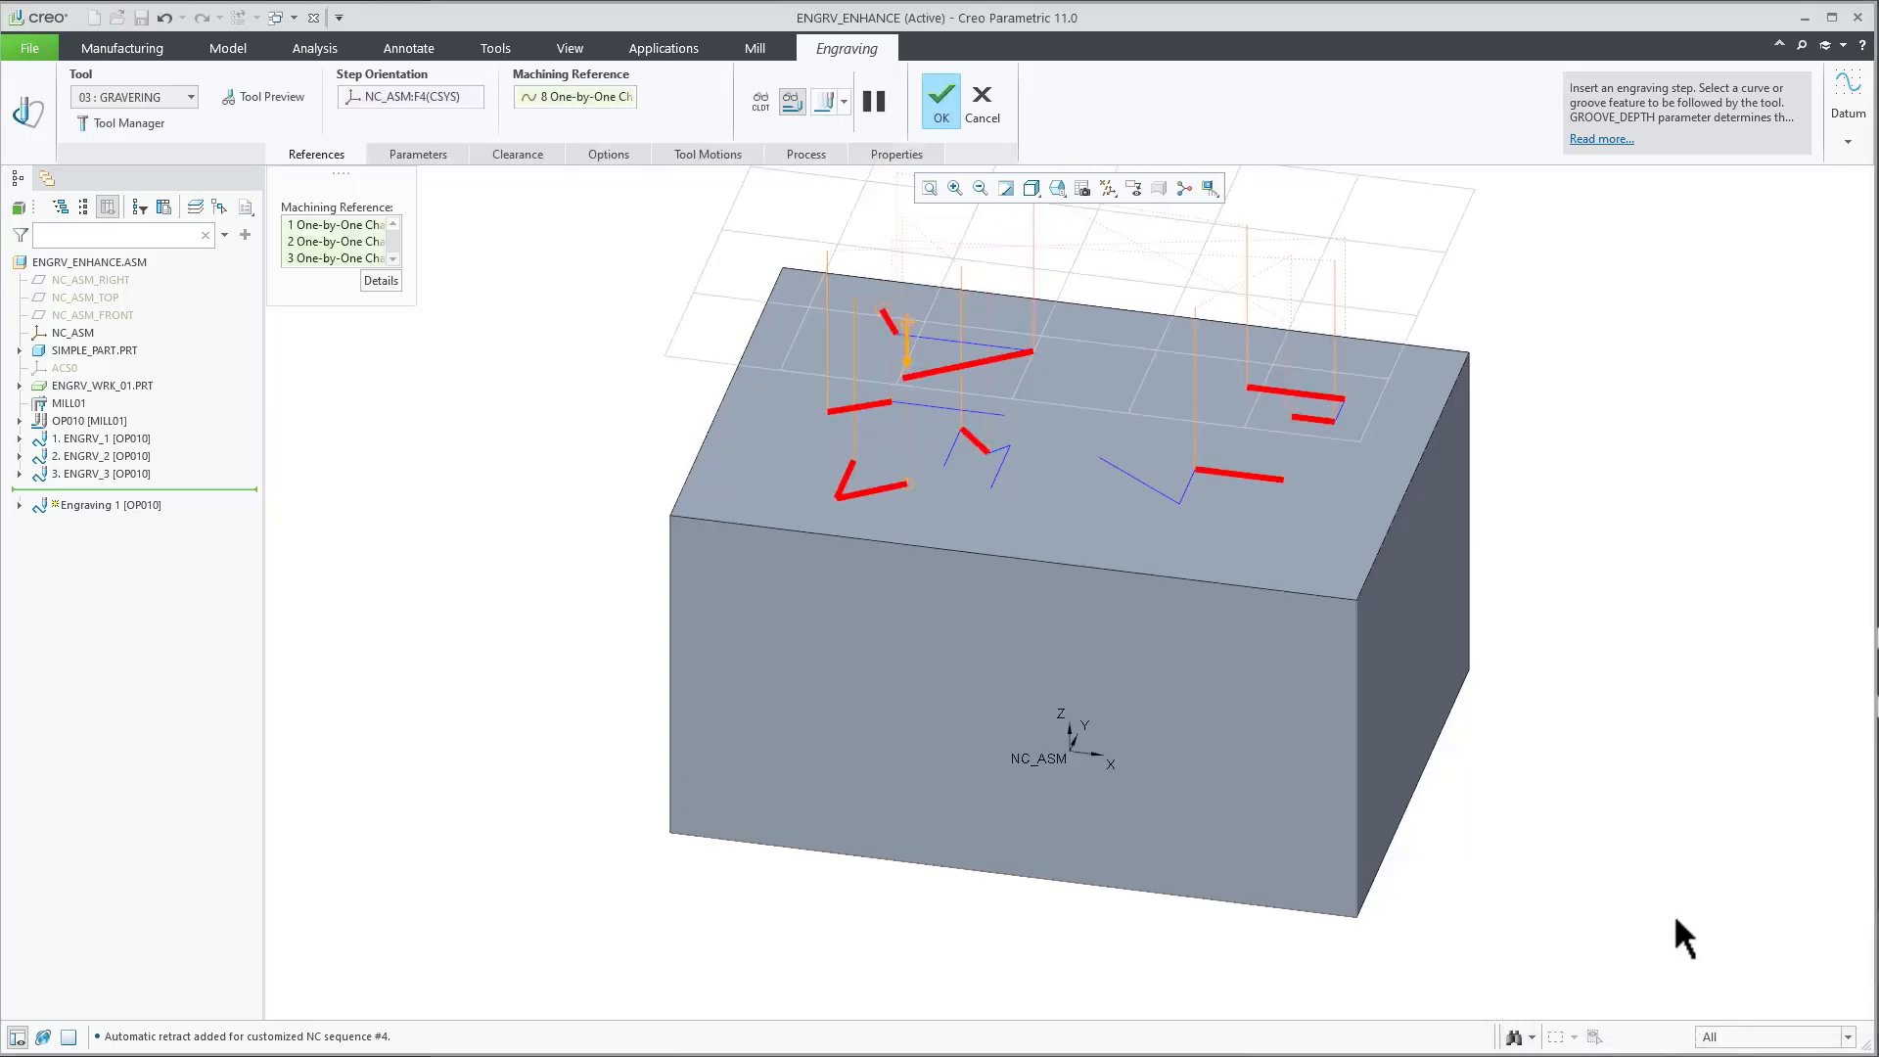
{"action": "left_click", "coordinate": [417, 153]}
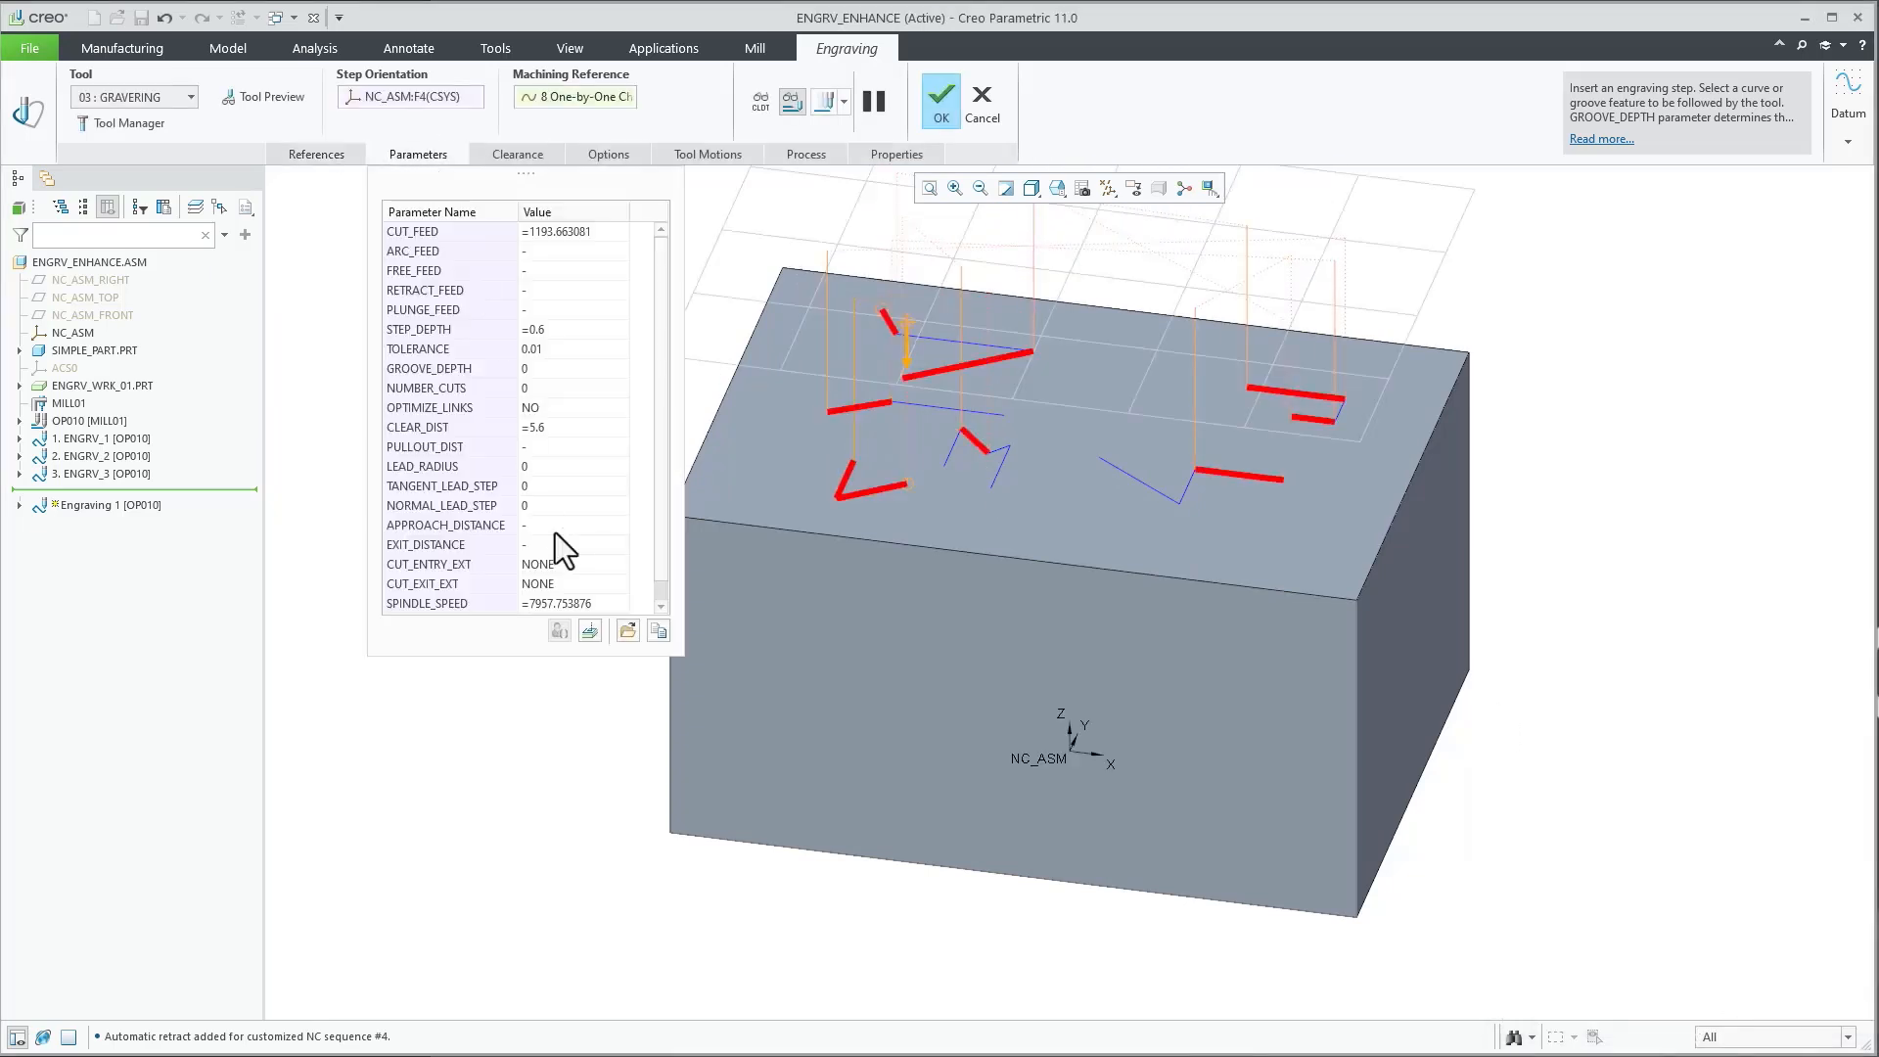
Set LEAD_RADIUS to 20 and both CUT_ENTRY_EXT and CUT_EXIT_EXT to ARC_TANGENT.
{"action": "left_click", "coordinate": [423, 465]}
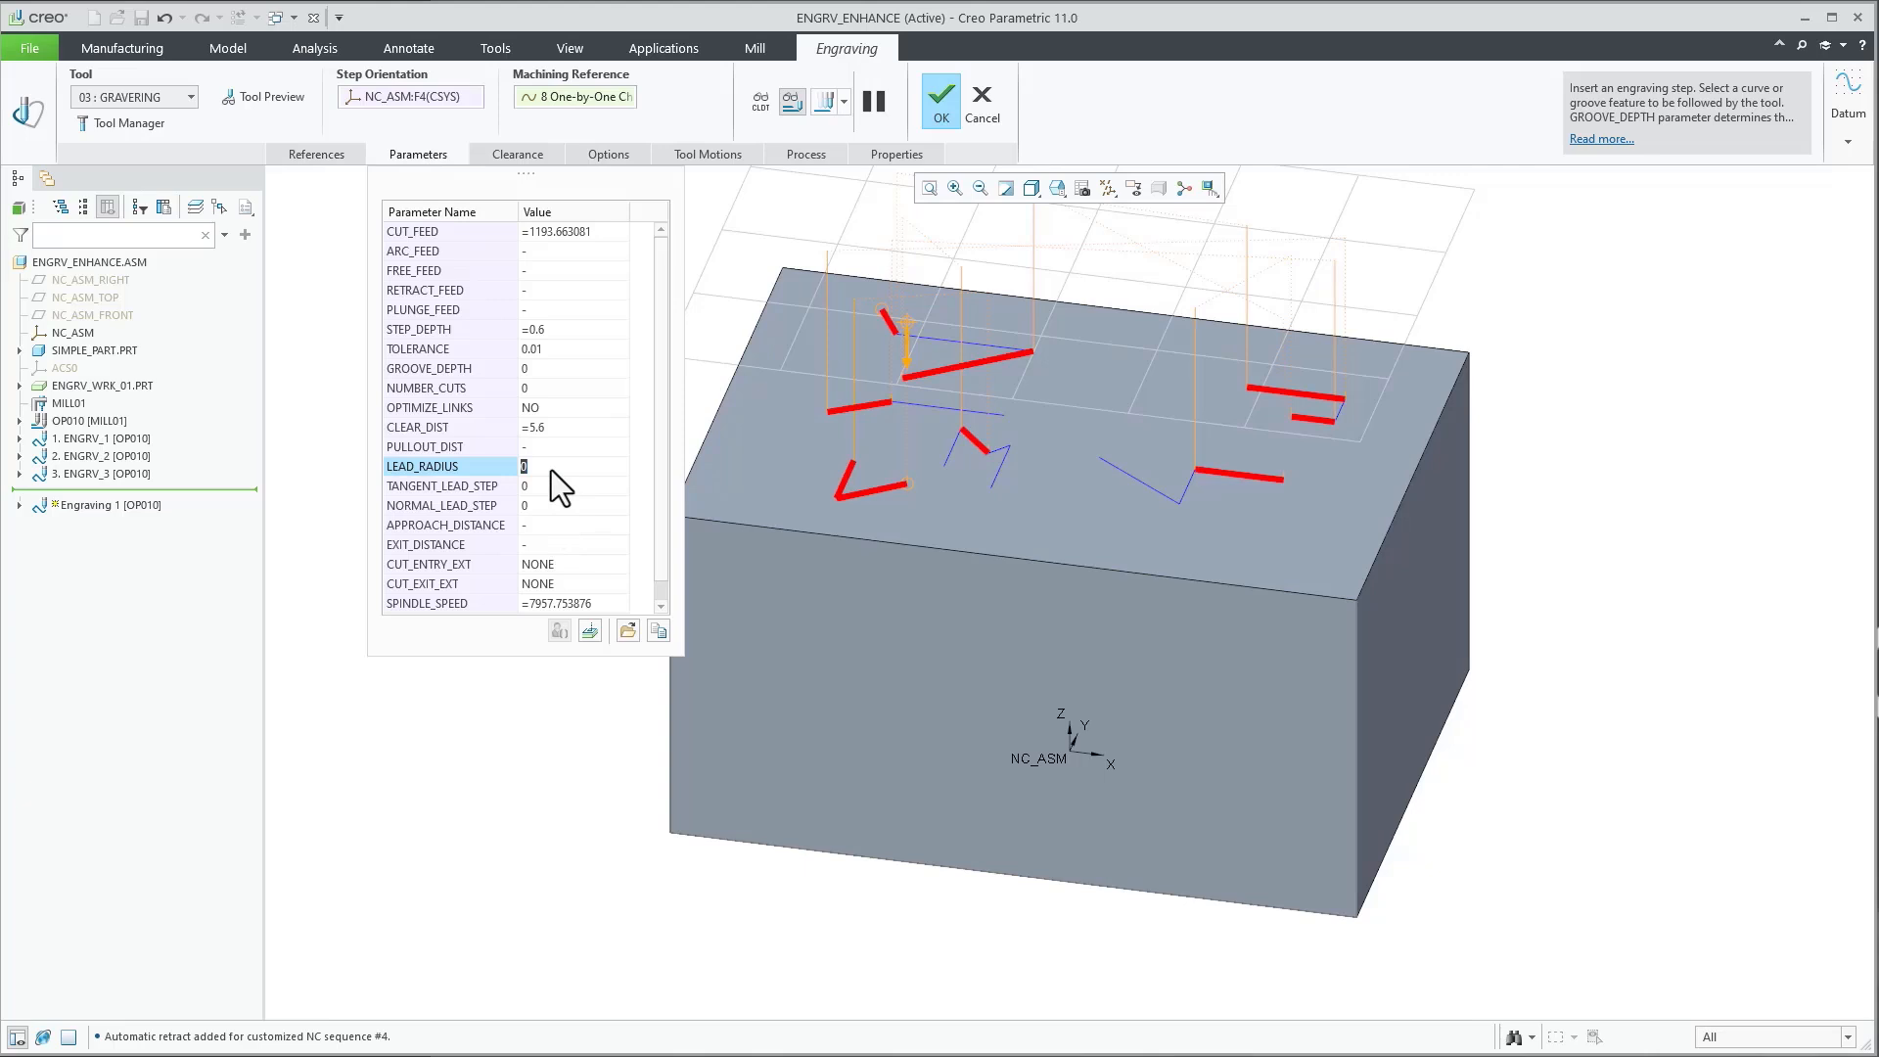
{"action": "type", "text": "20"}
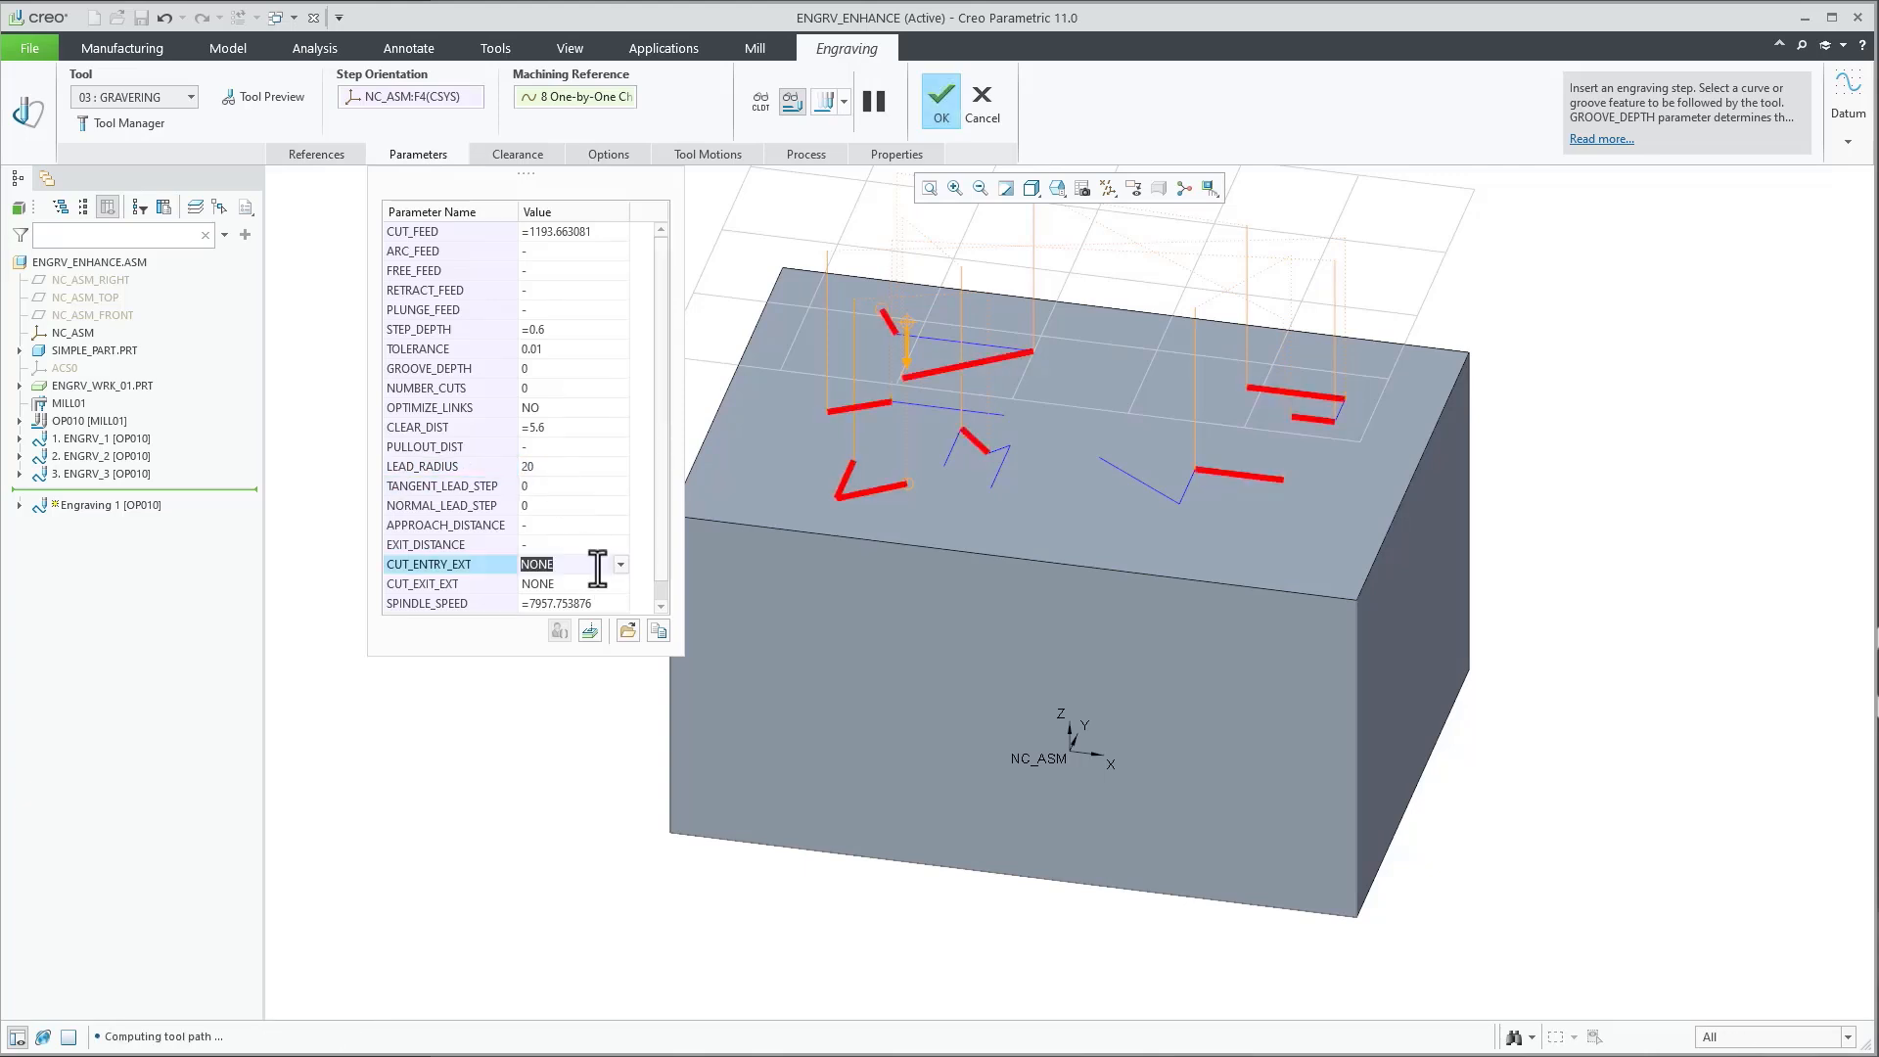
{"action": "left_click", "coordinate": [536, 564]}
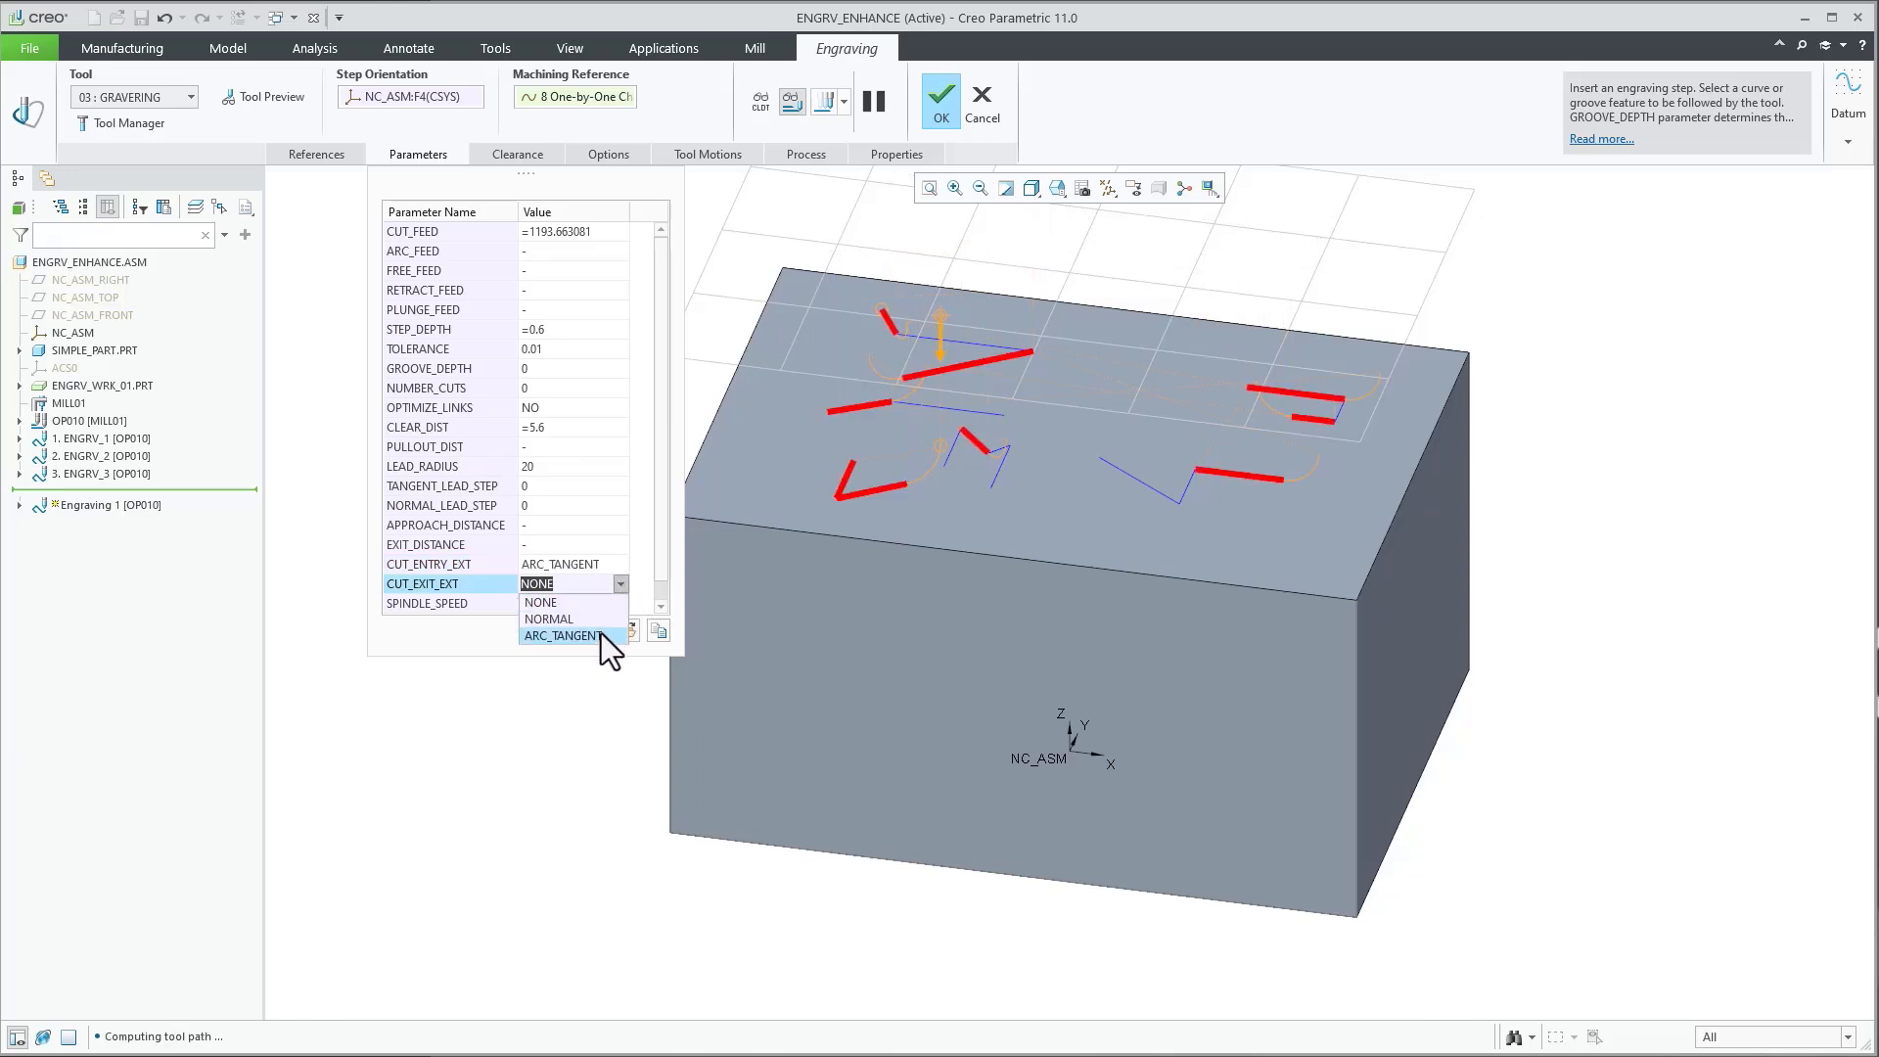
{"action": "left_click", "coordinate": [564, 634]}
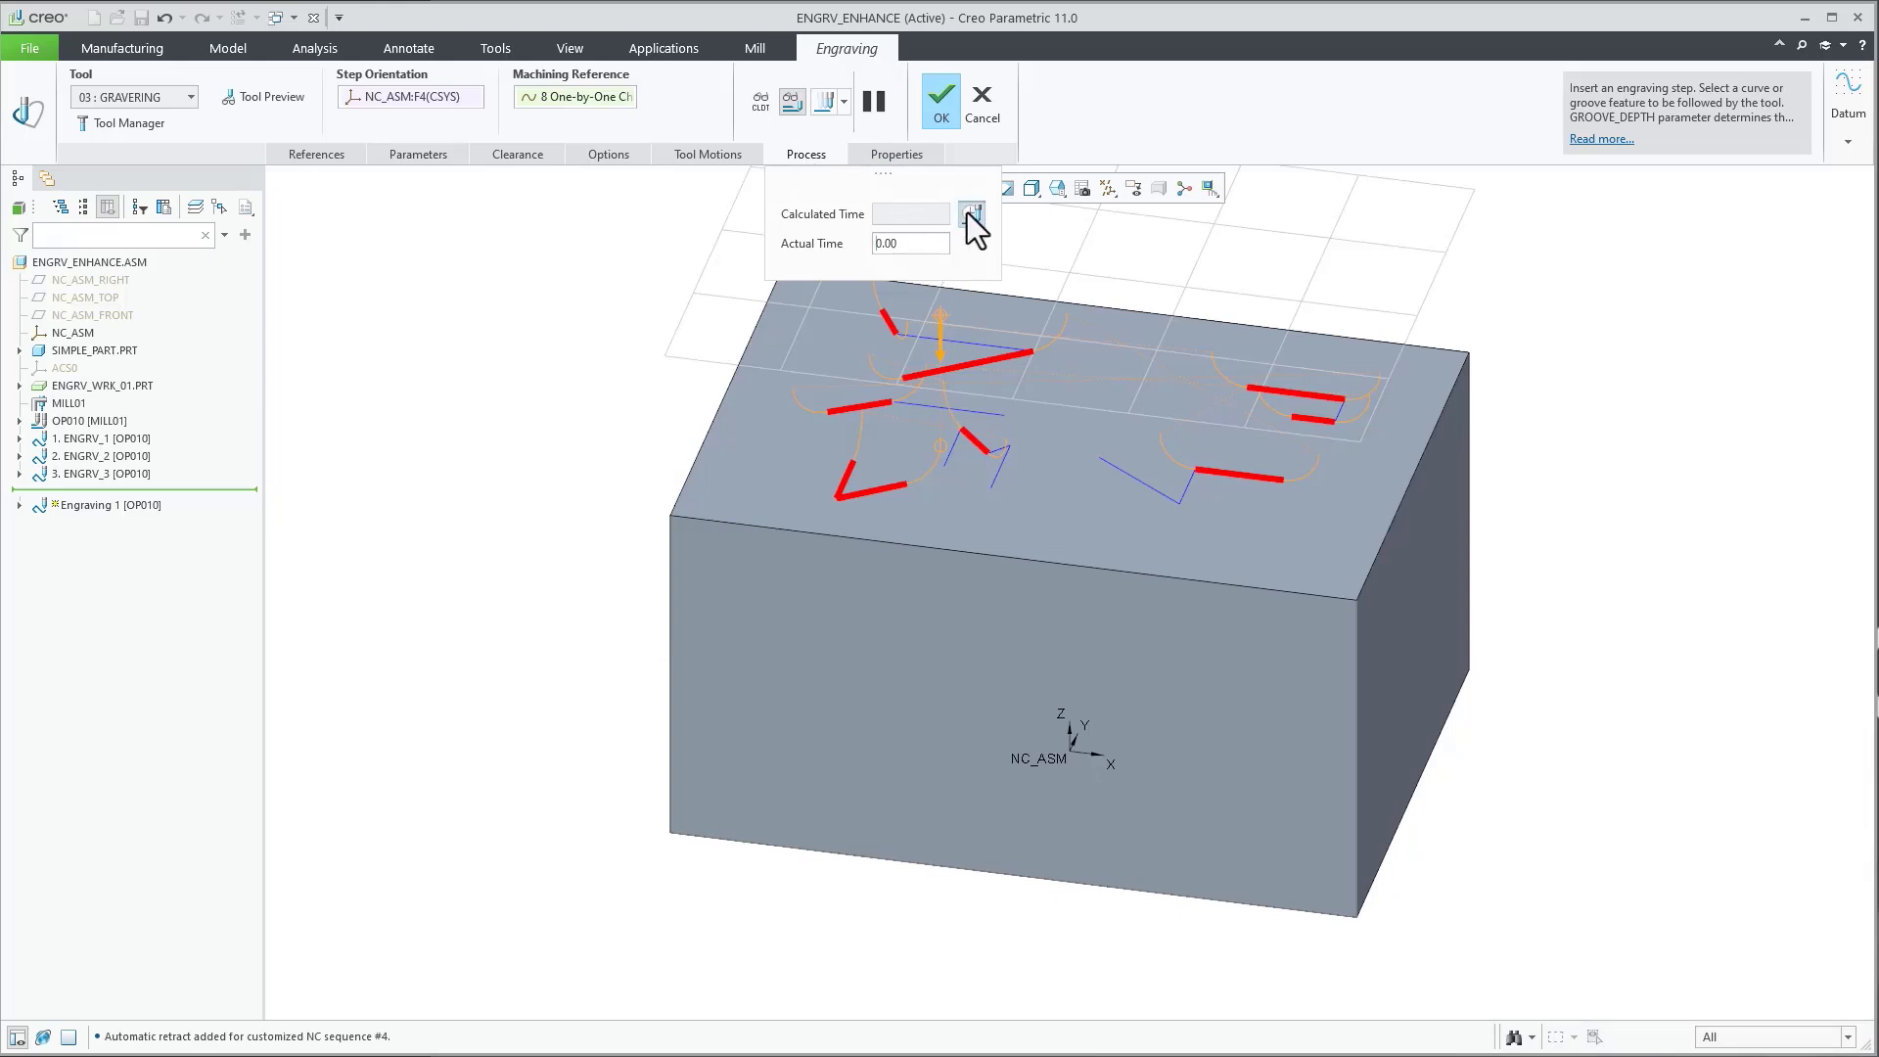
Leave the Process panel and return to the engraving parameter table at OPTIMIZE_LINKS.
{"action": "left_click", "coordinate": [970, 214]}
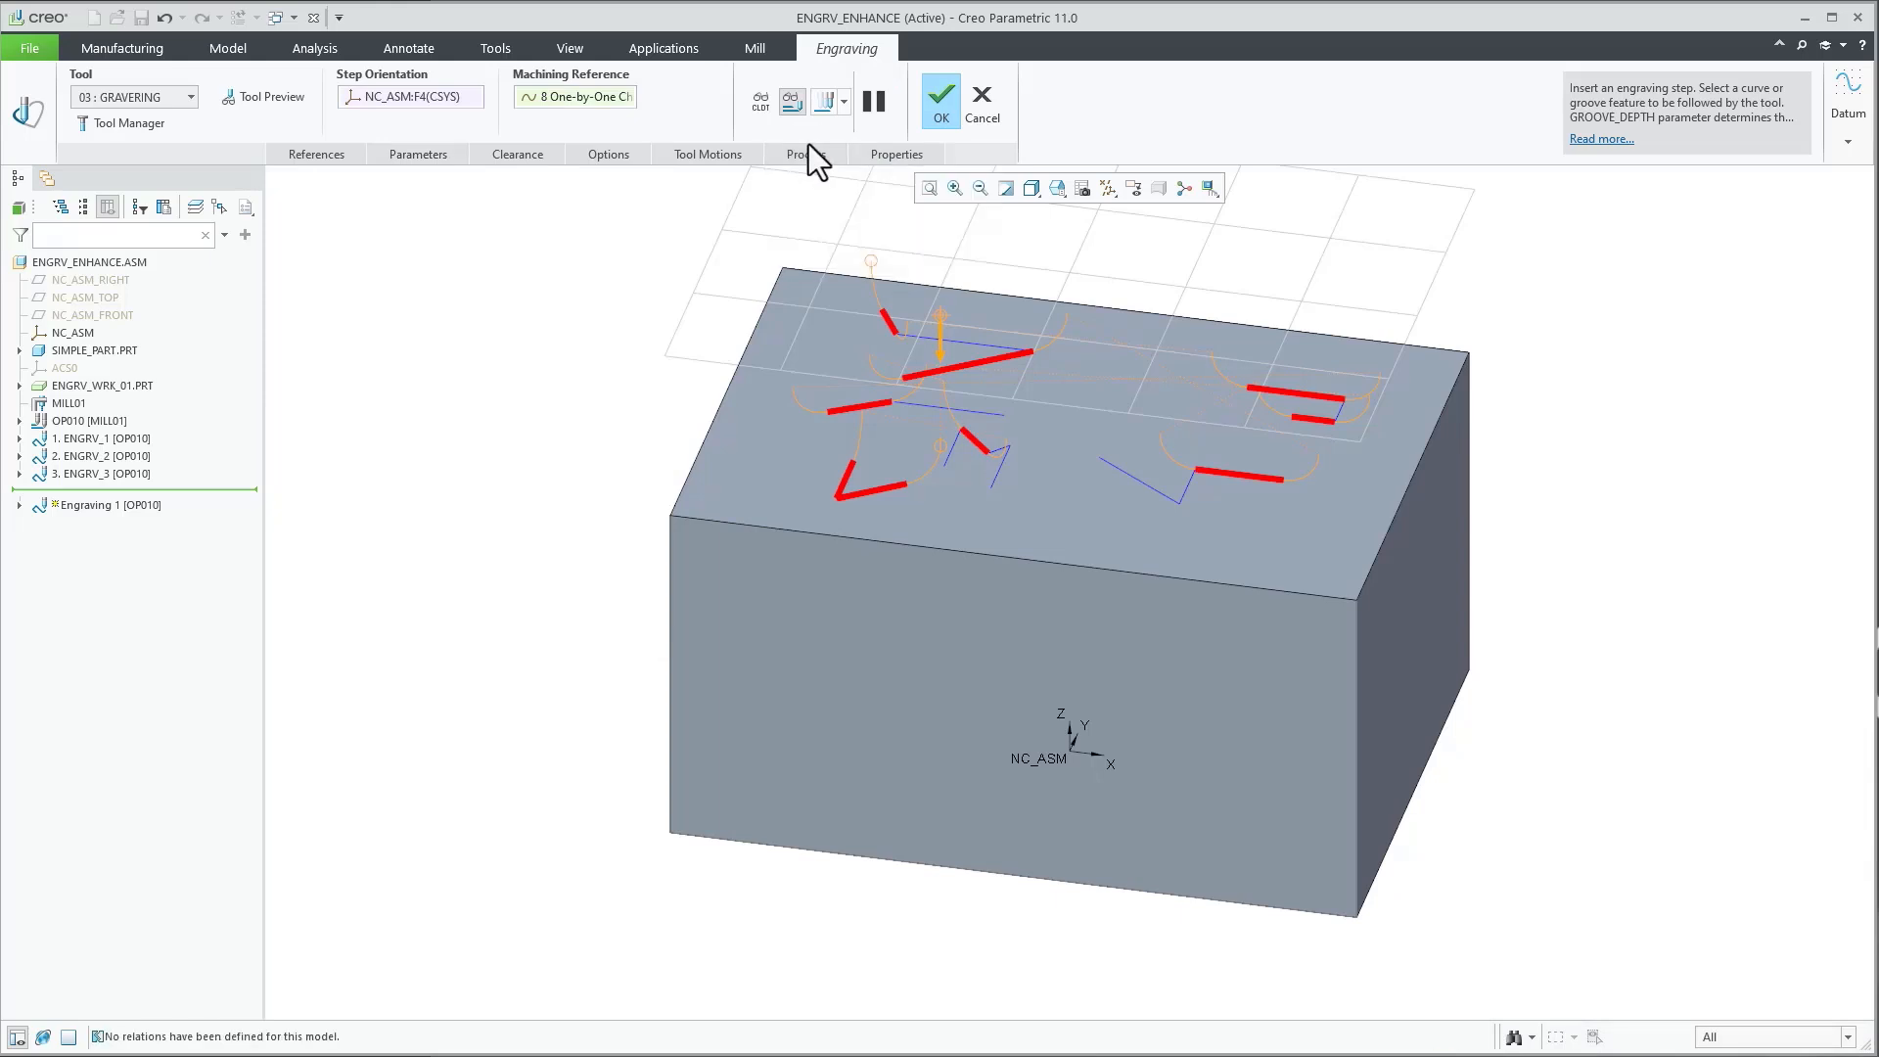
{"action": "left_click", "coordinate": [417, 152]}
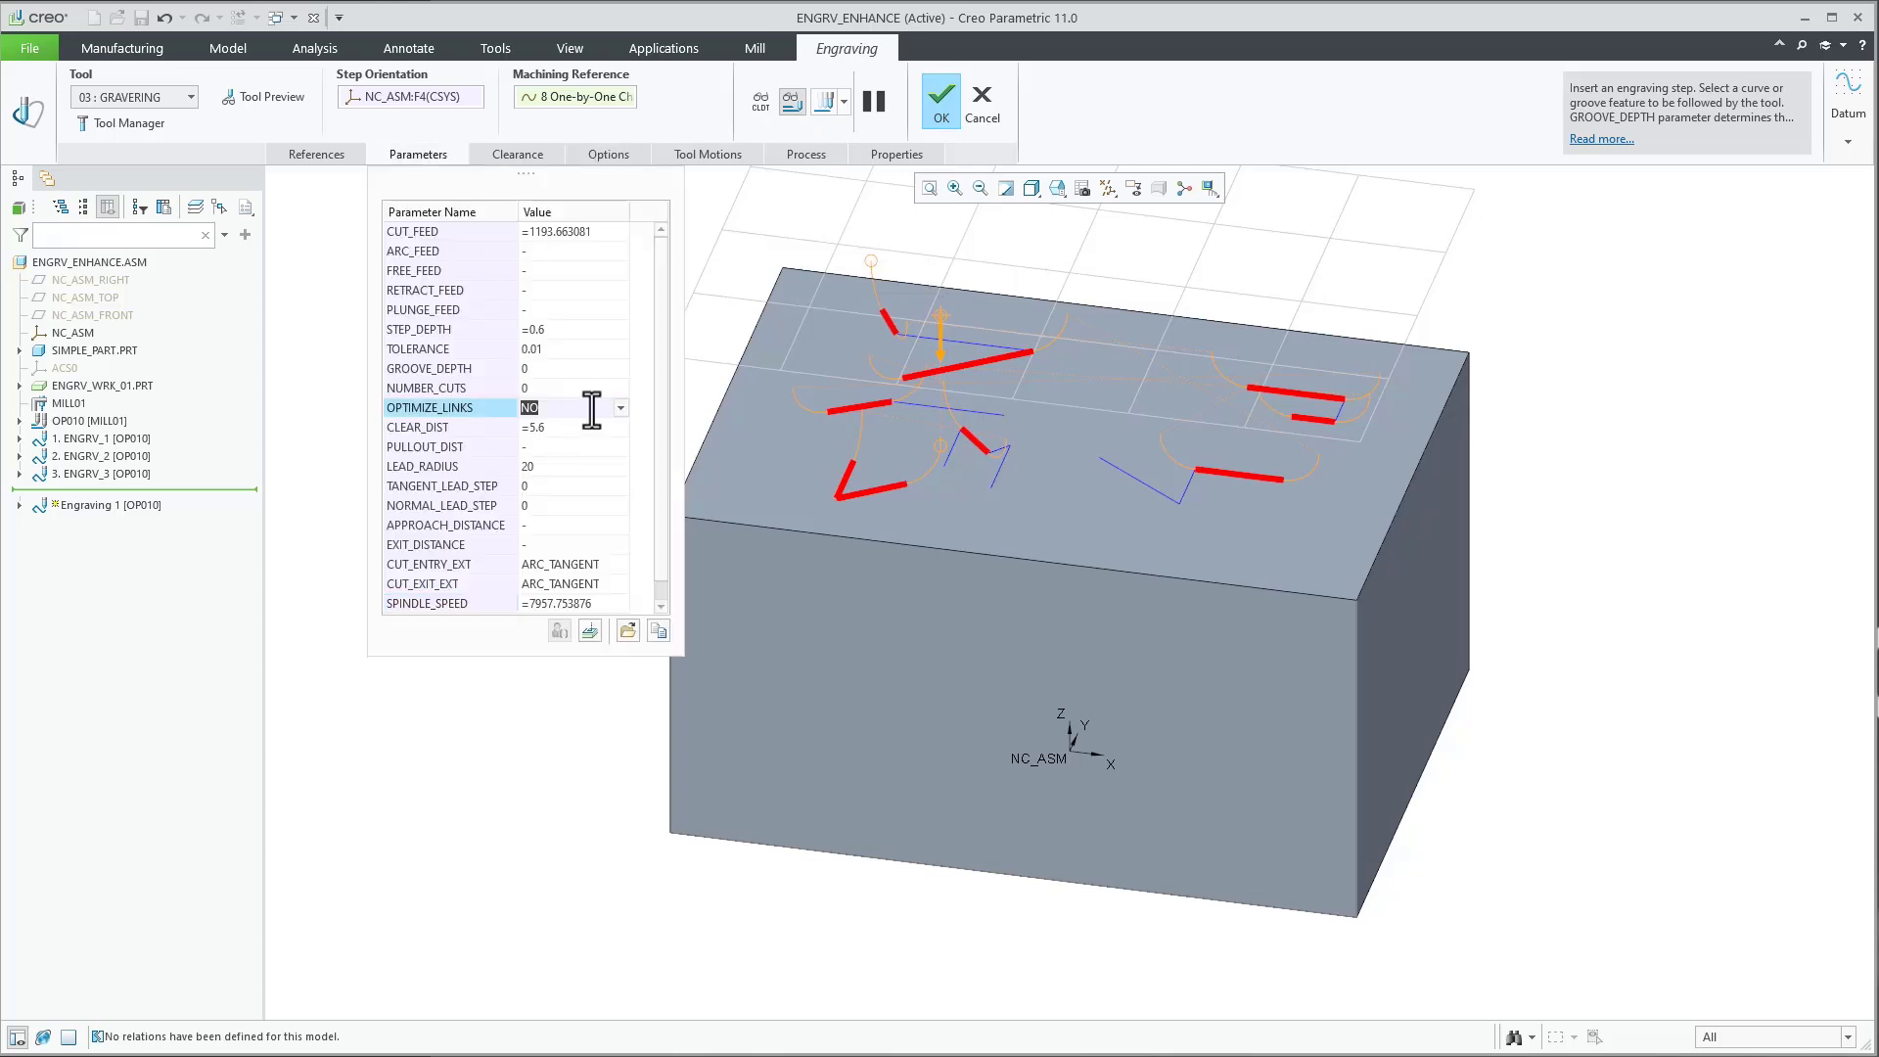
Set OPTIMIZE_LINKS to YES and regenerate the toolpath preview with the new settings.
{"action": "left_click", "coordinate": [618, 407]}
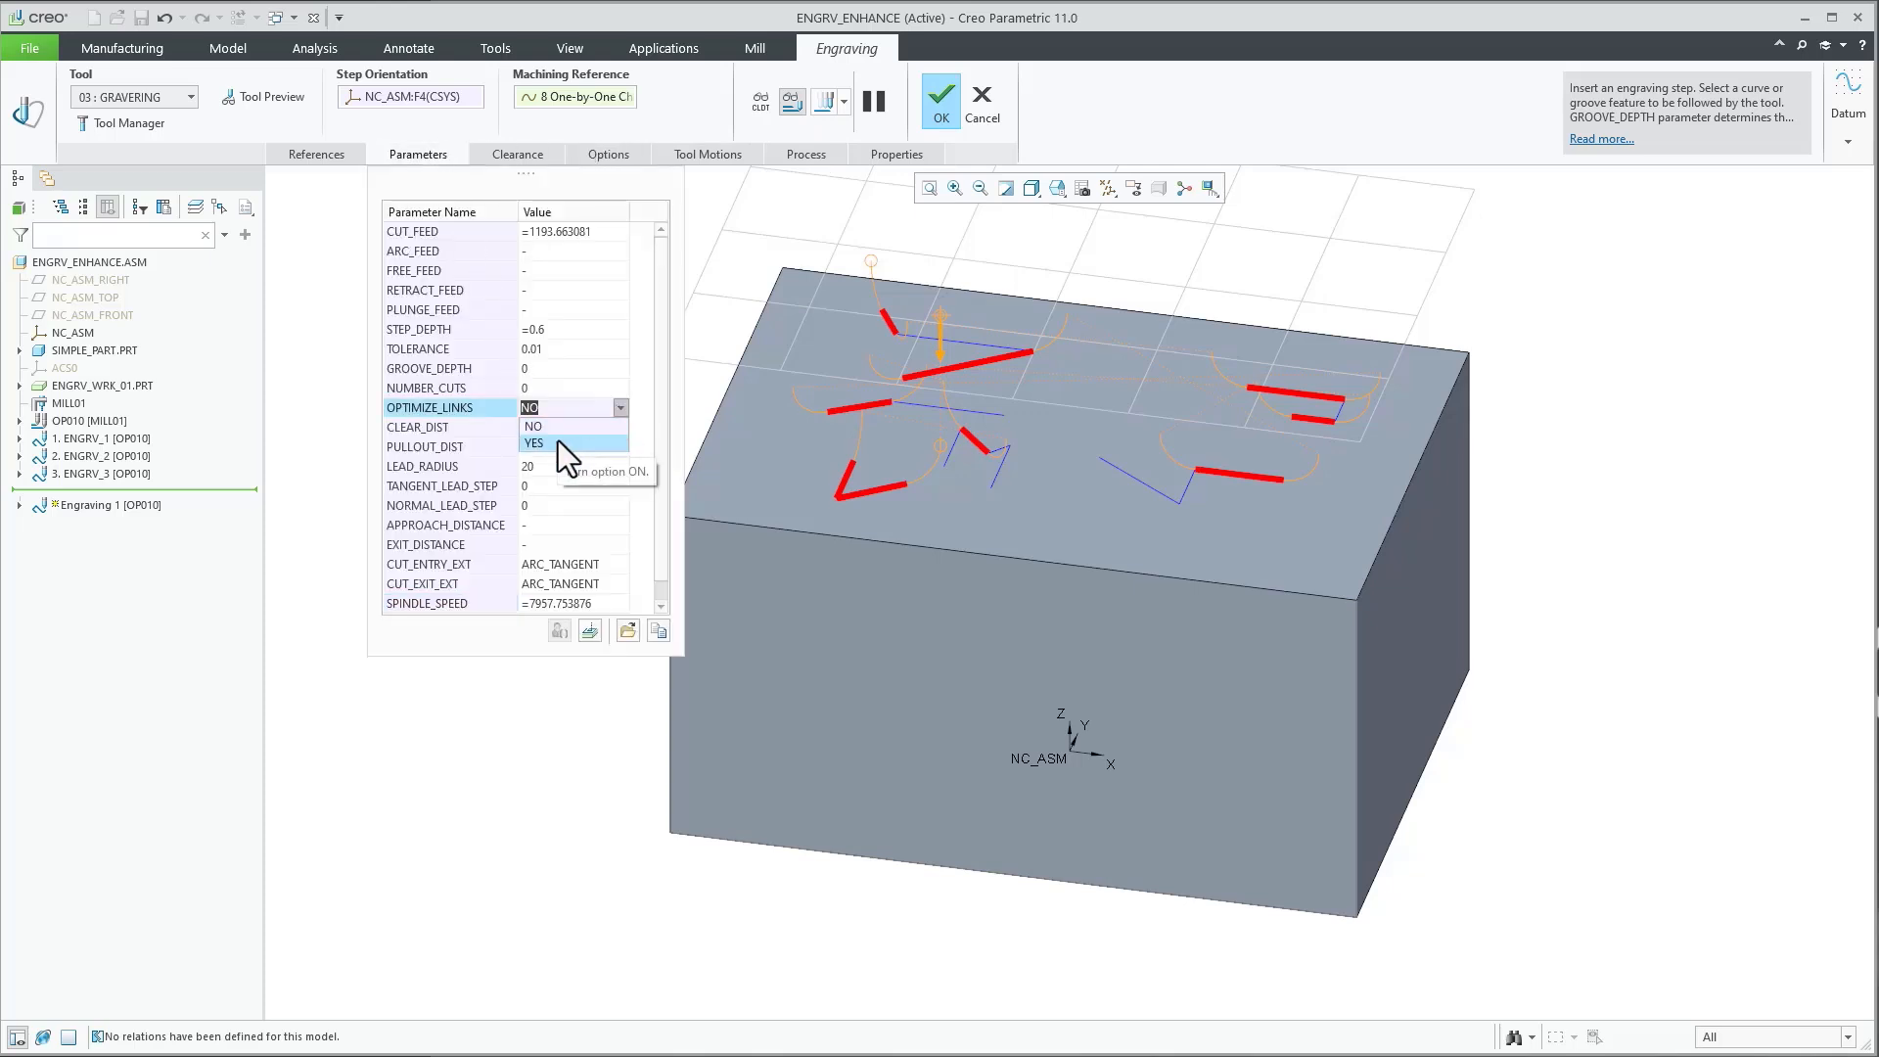
{"action": "left_click", "coordinate": [535, 442]}
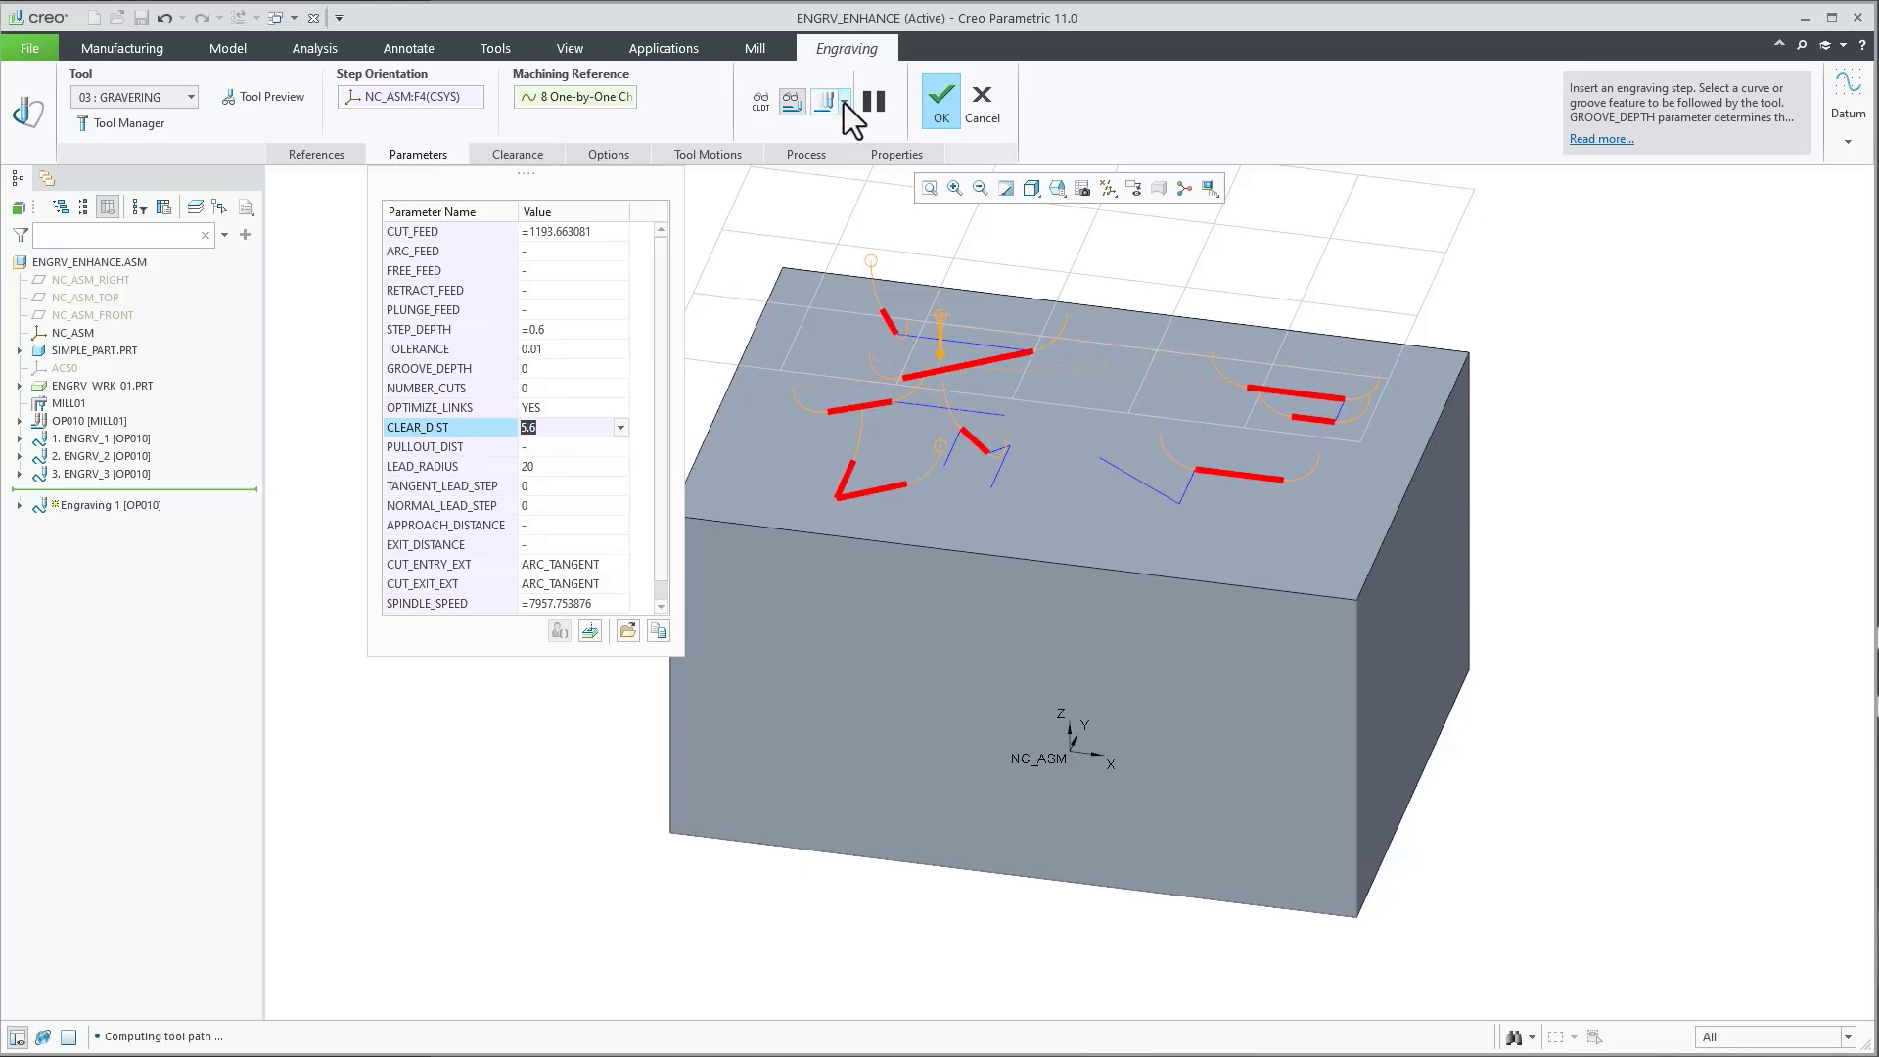
{"action": "left_click", "coordinate": [823, 99]}
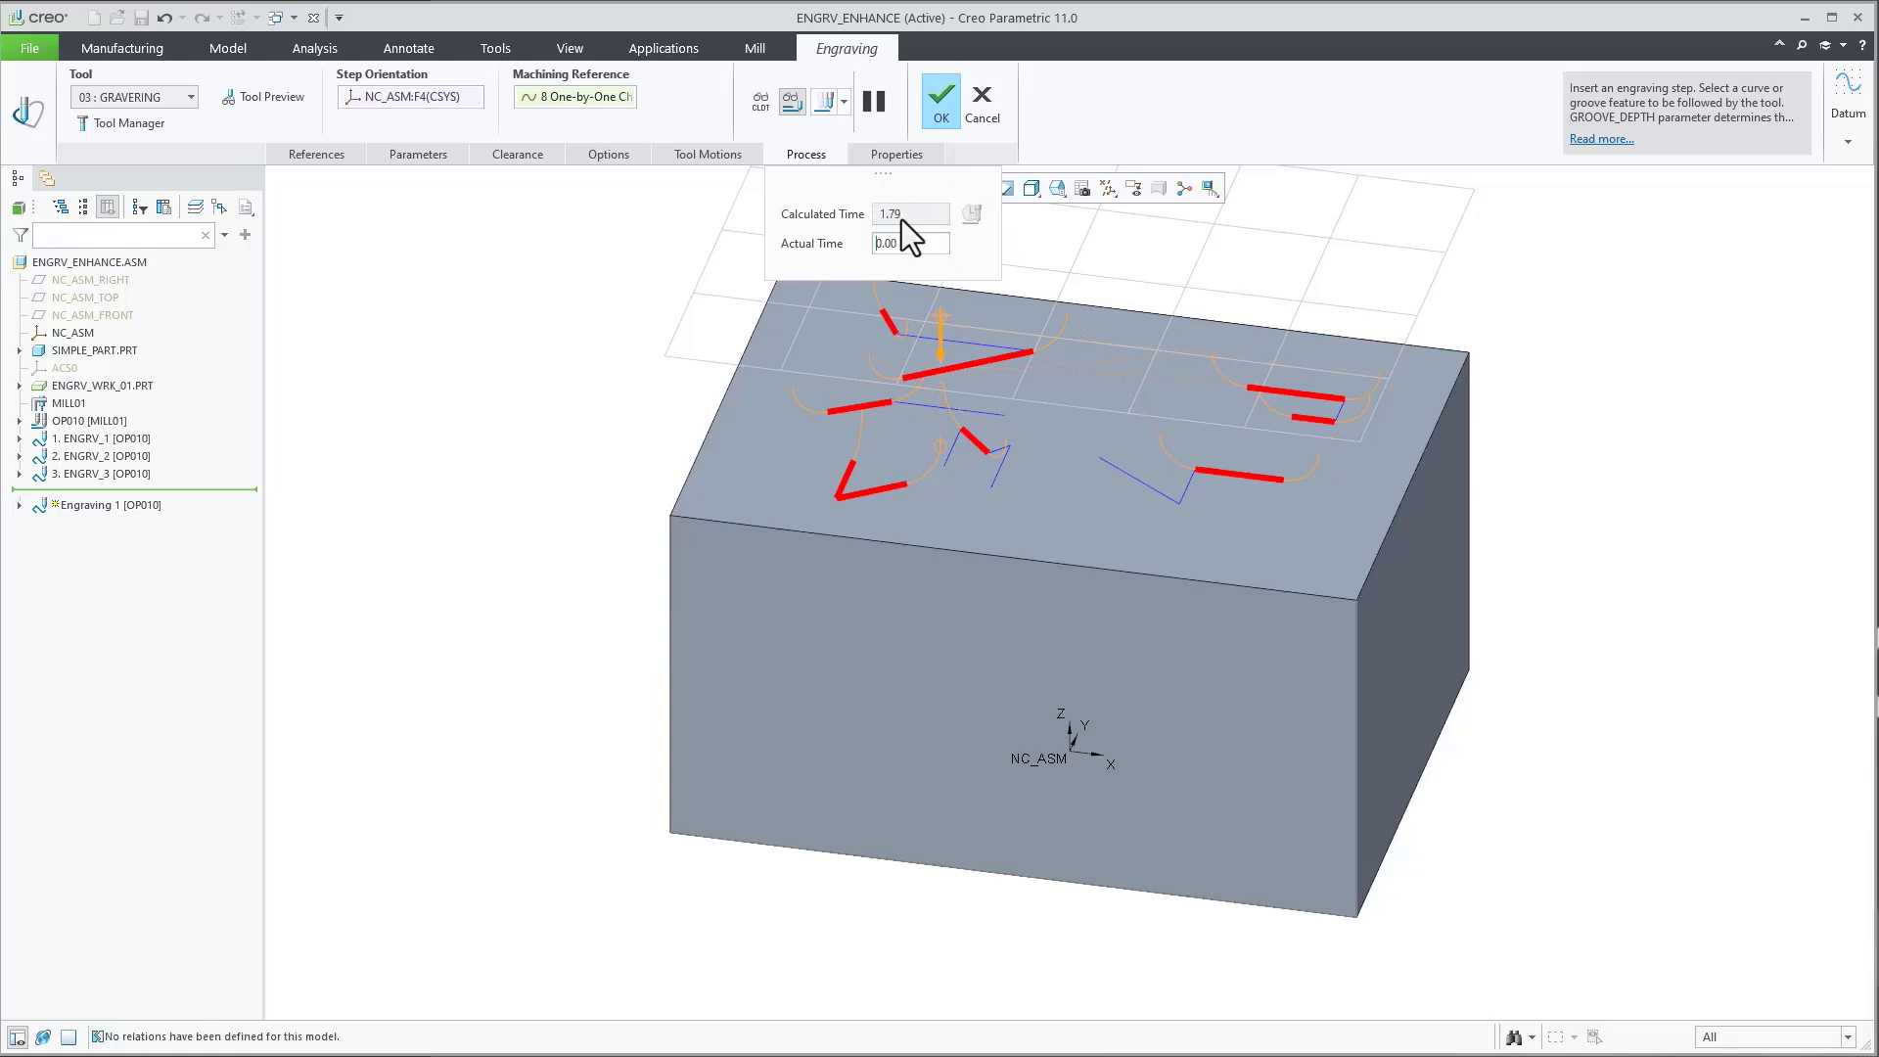
{"action": "mouse_move", "coordinate": [897, 225]}
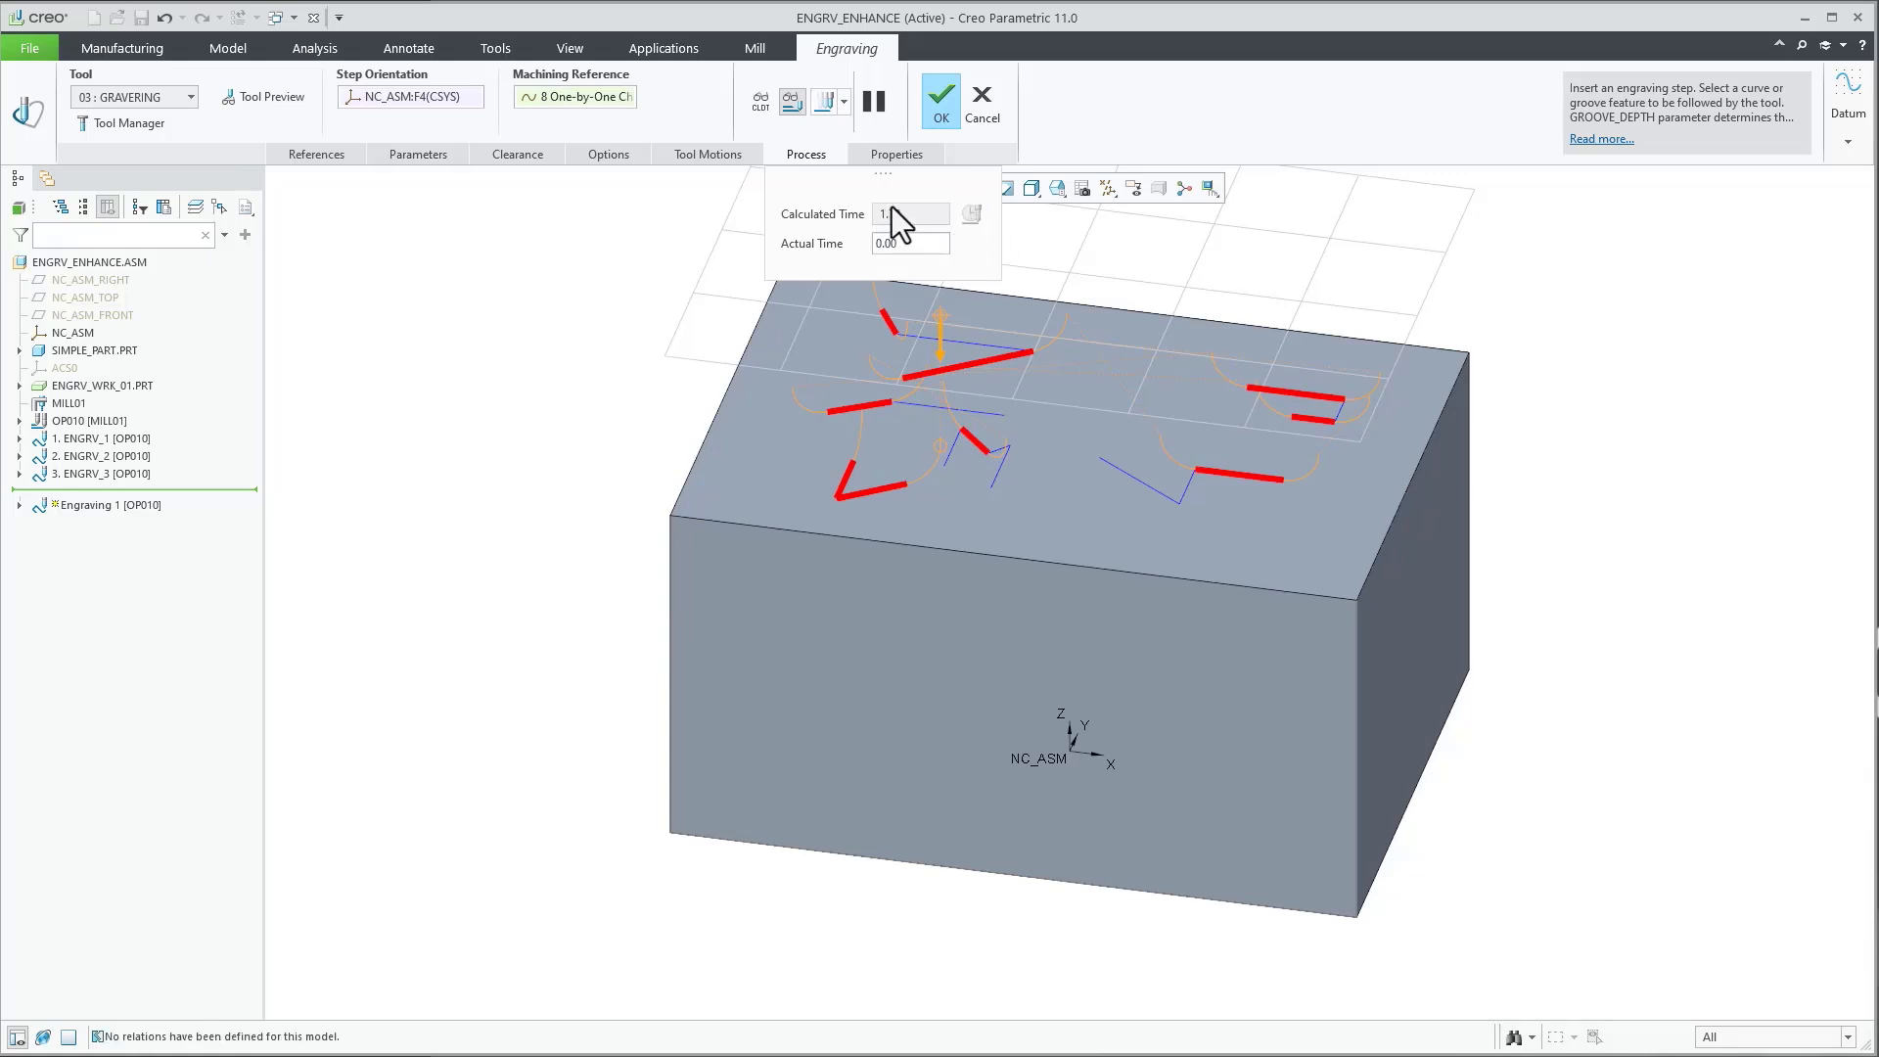